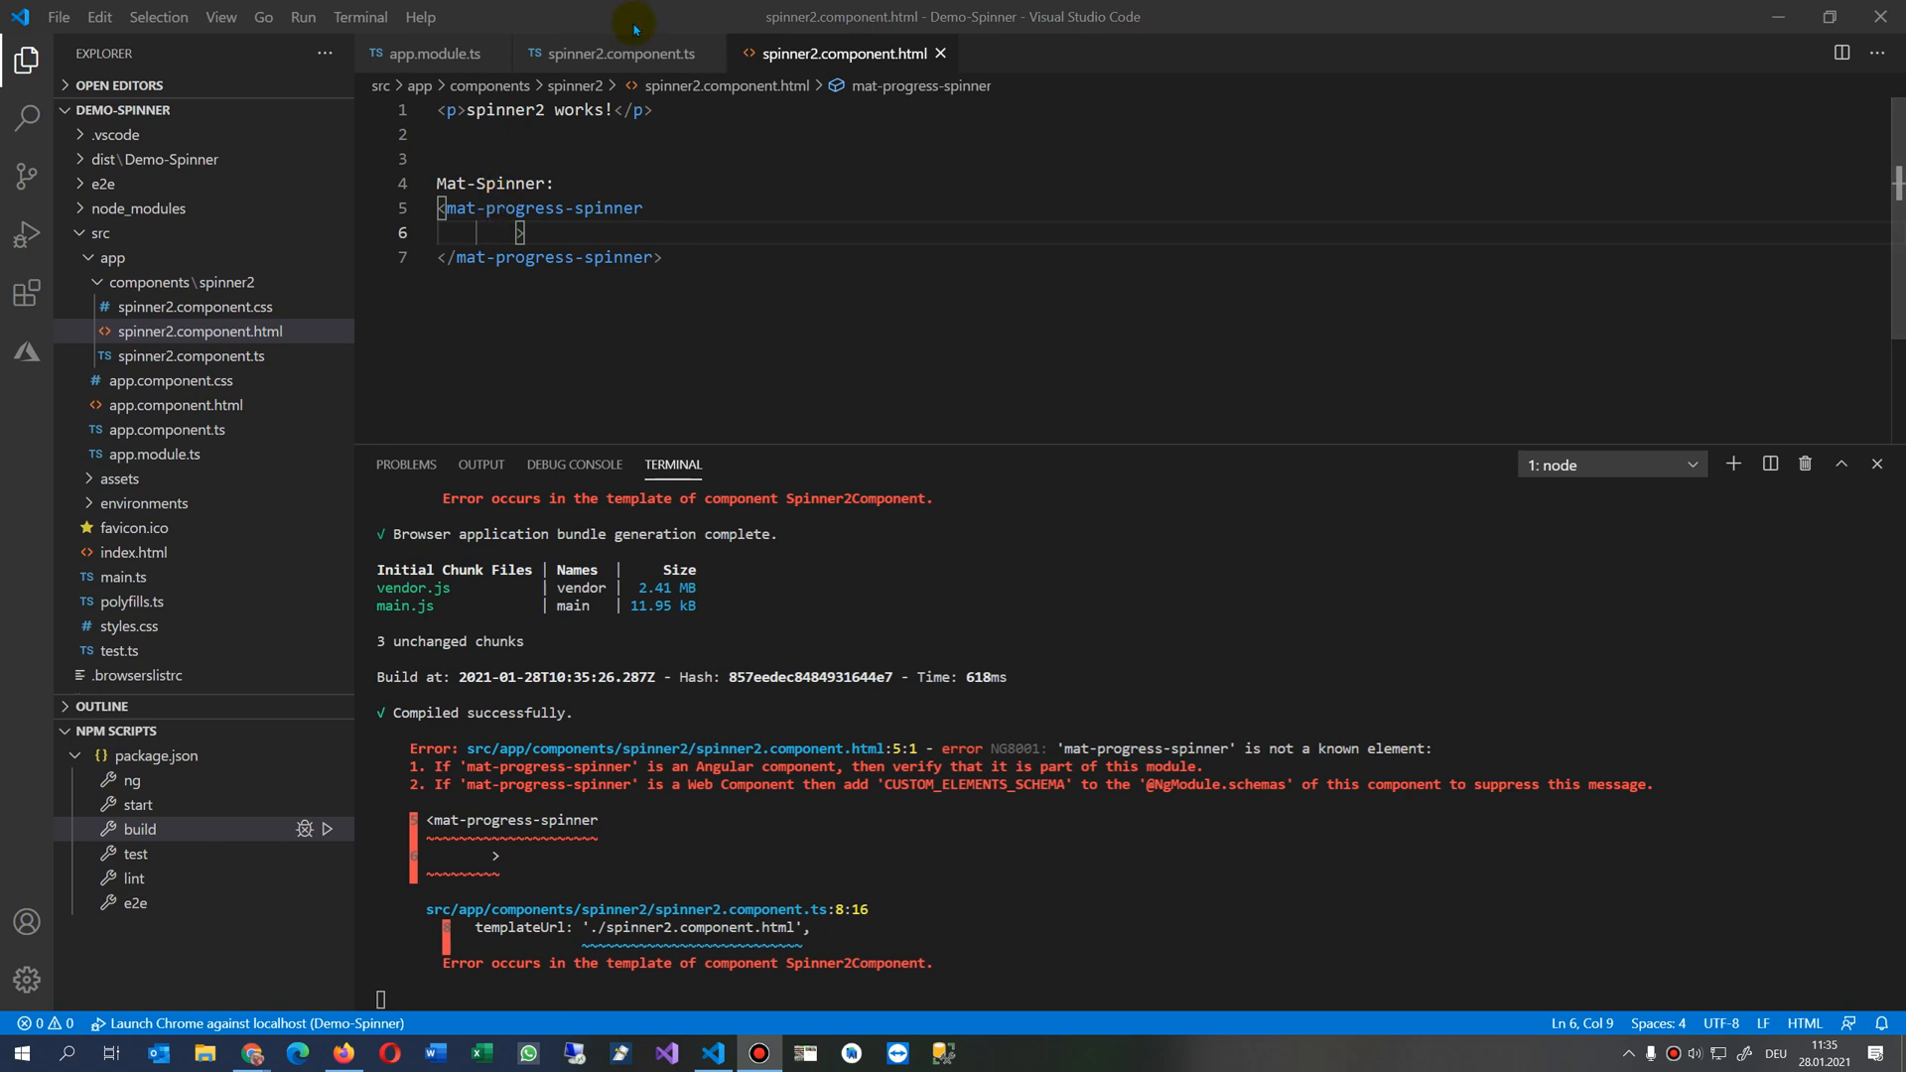
mouse_move(440, 215)
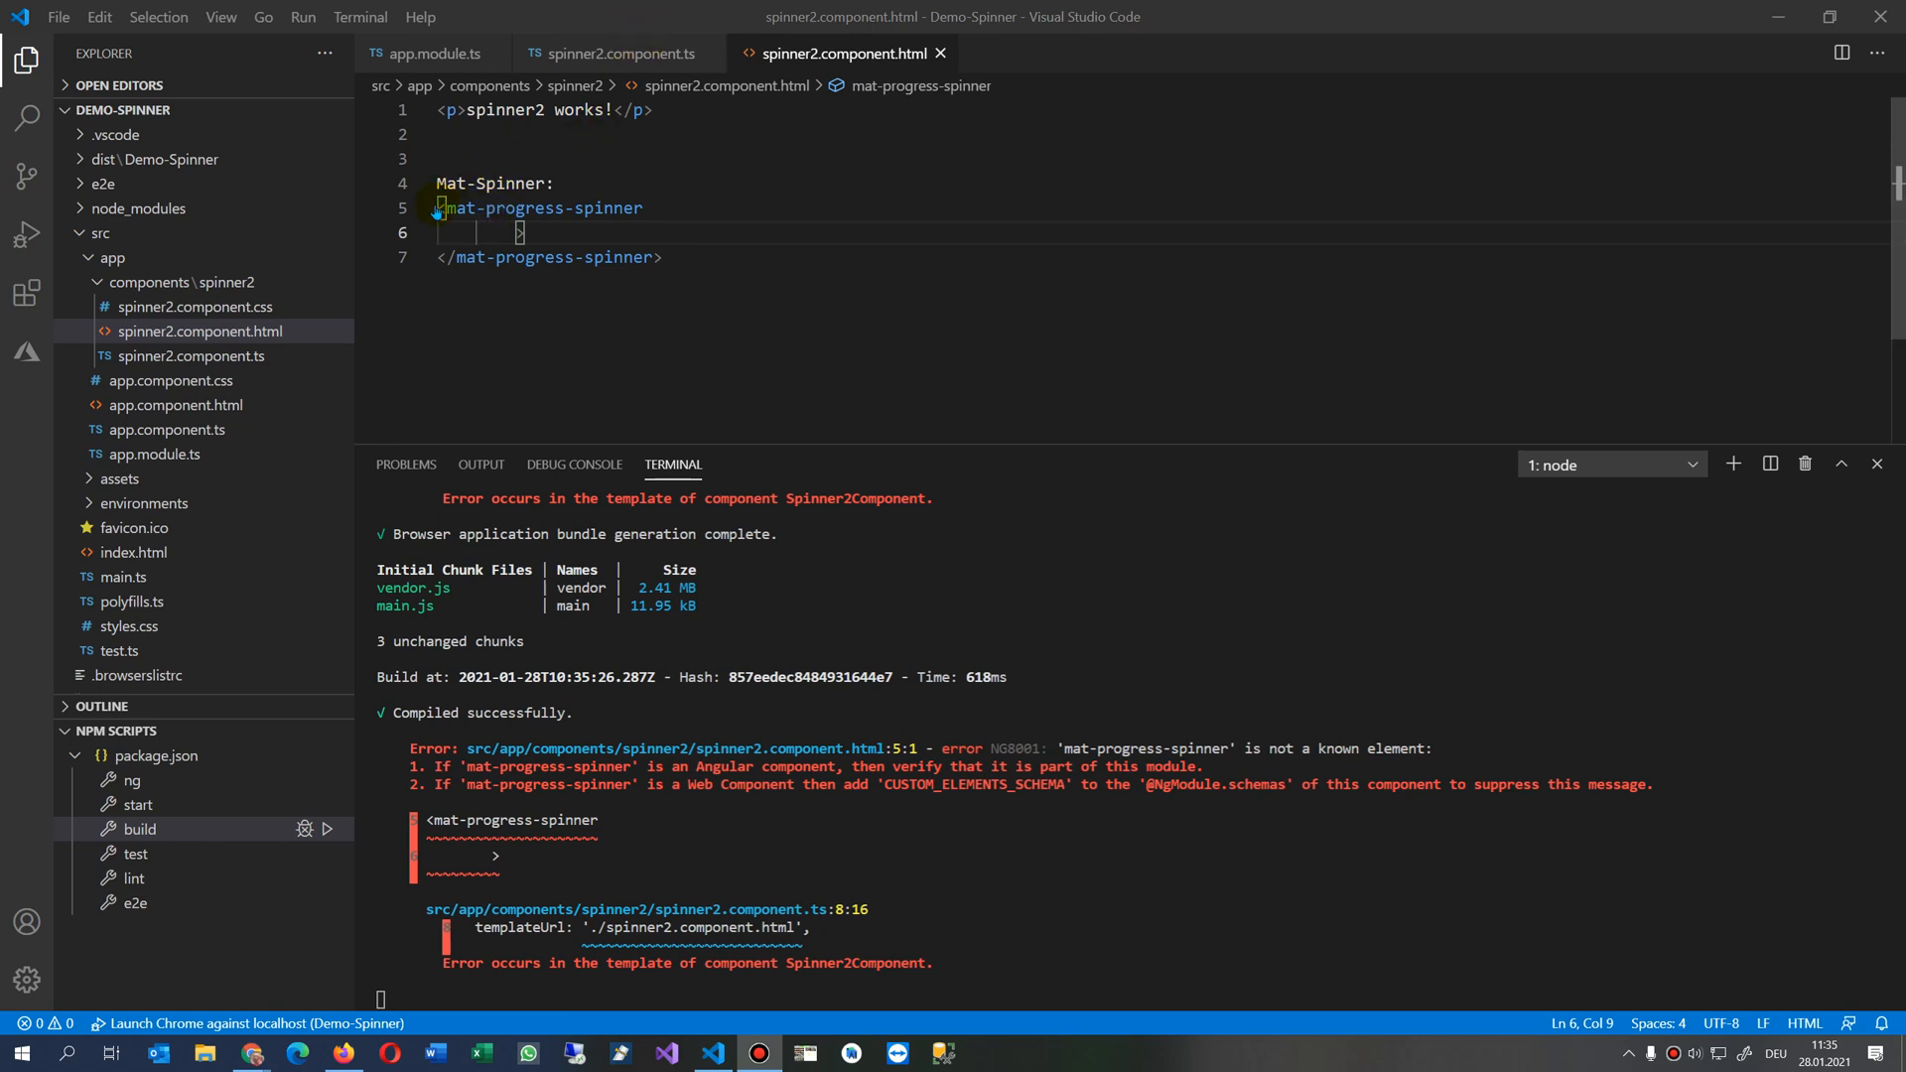
left_click_drag(439, 209, 663, 256)
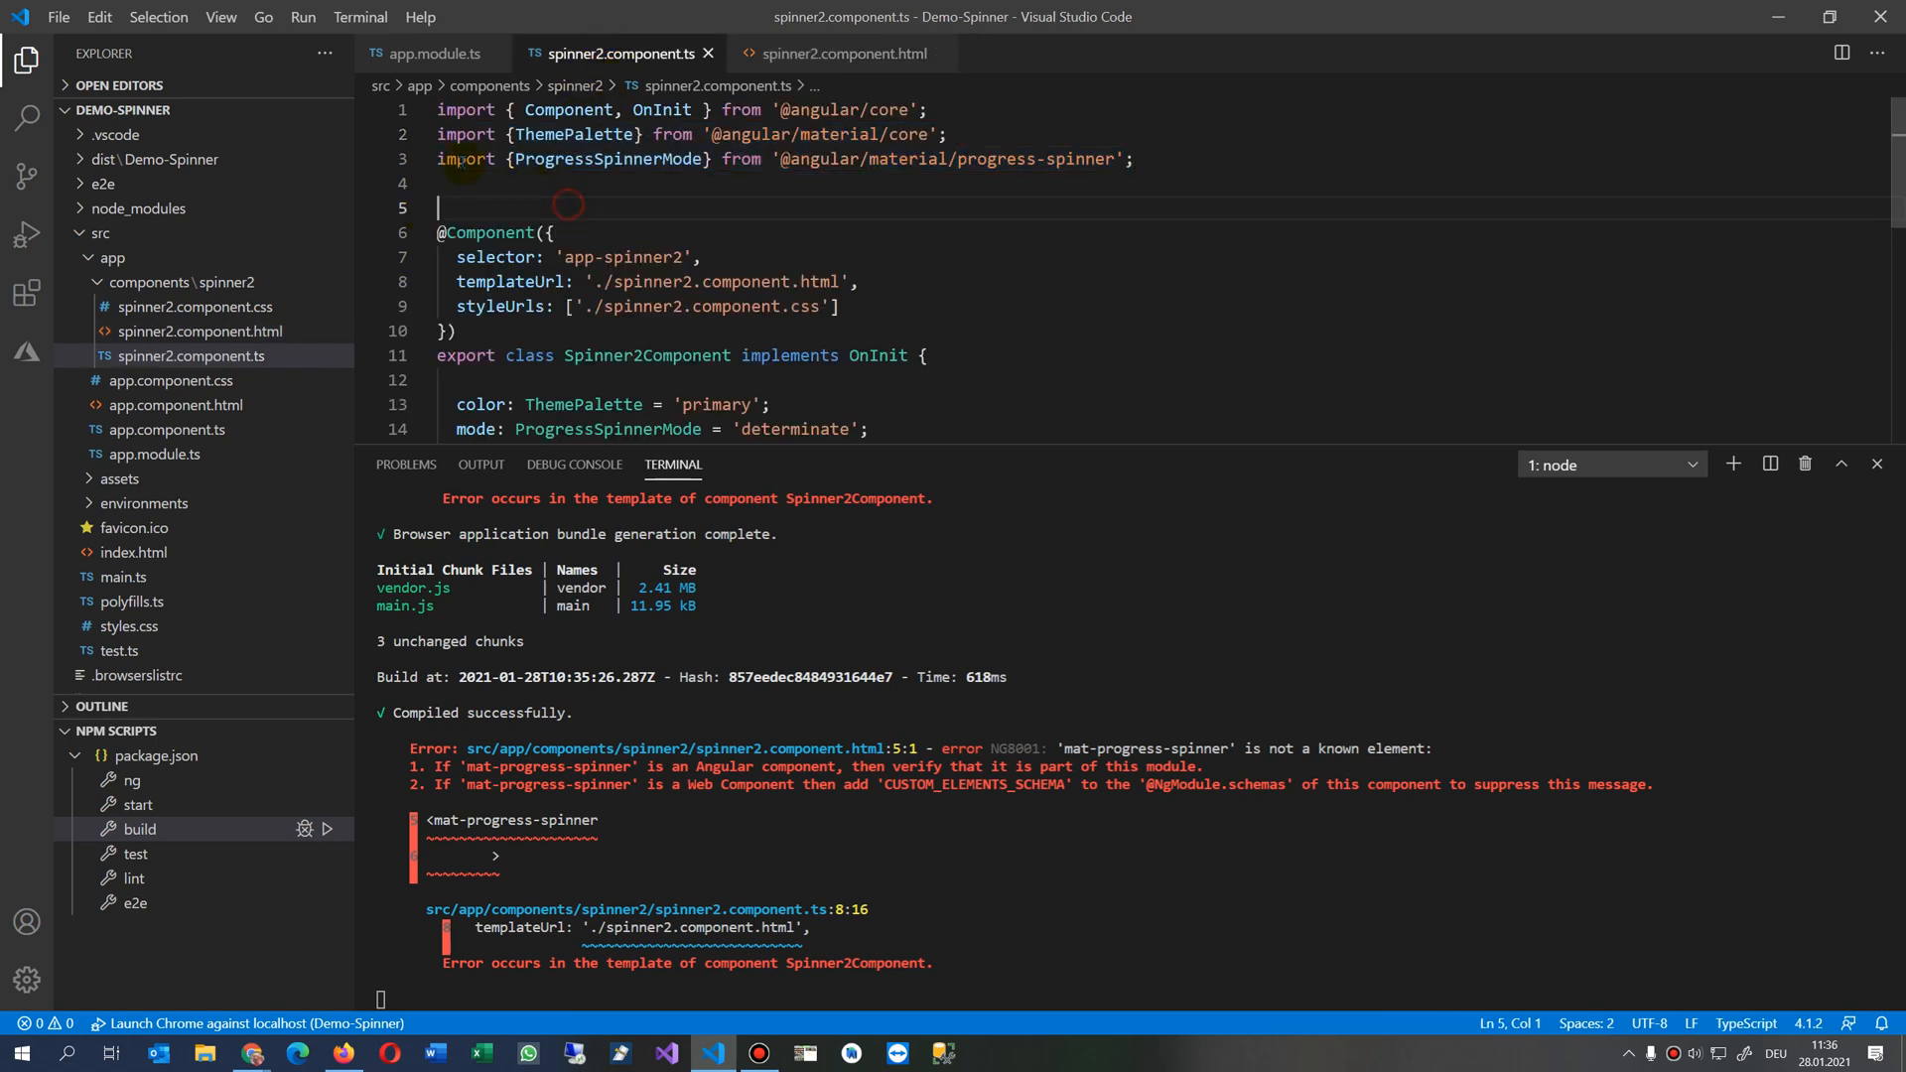
mouse_move(1192, 166)
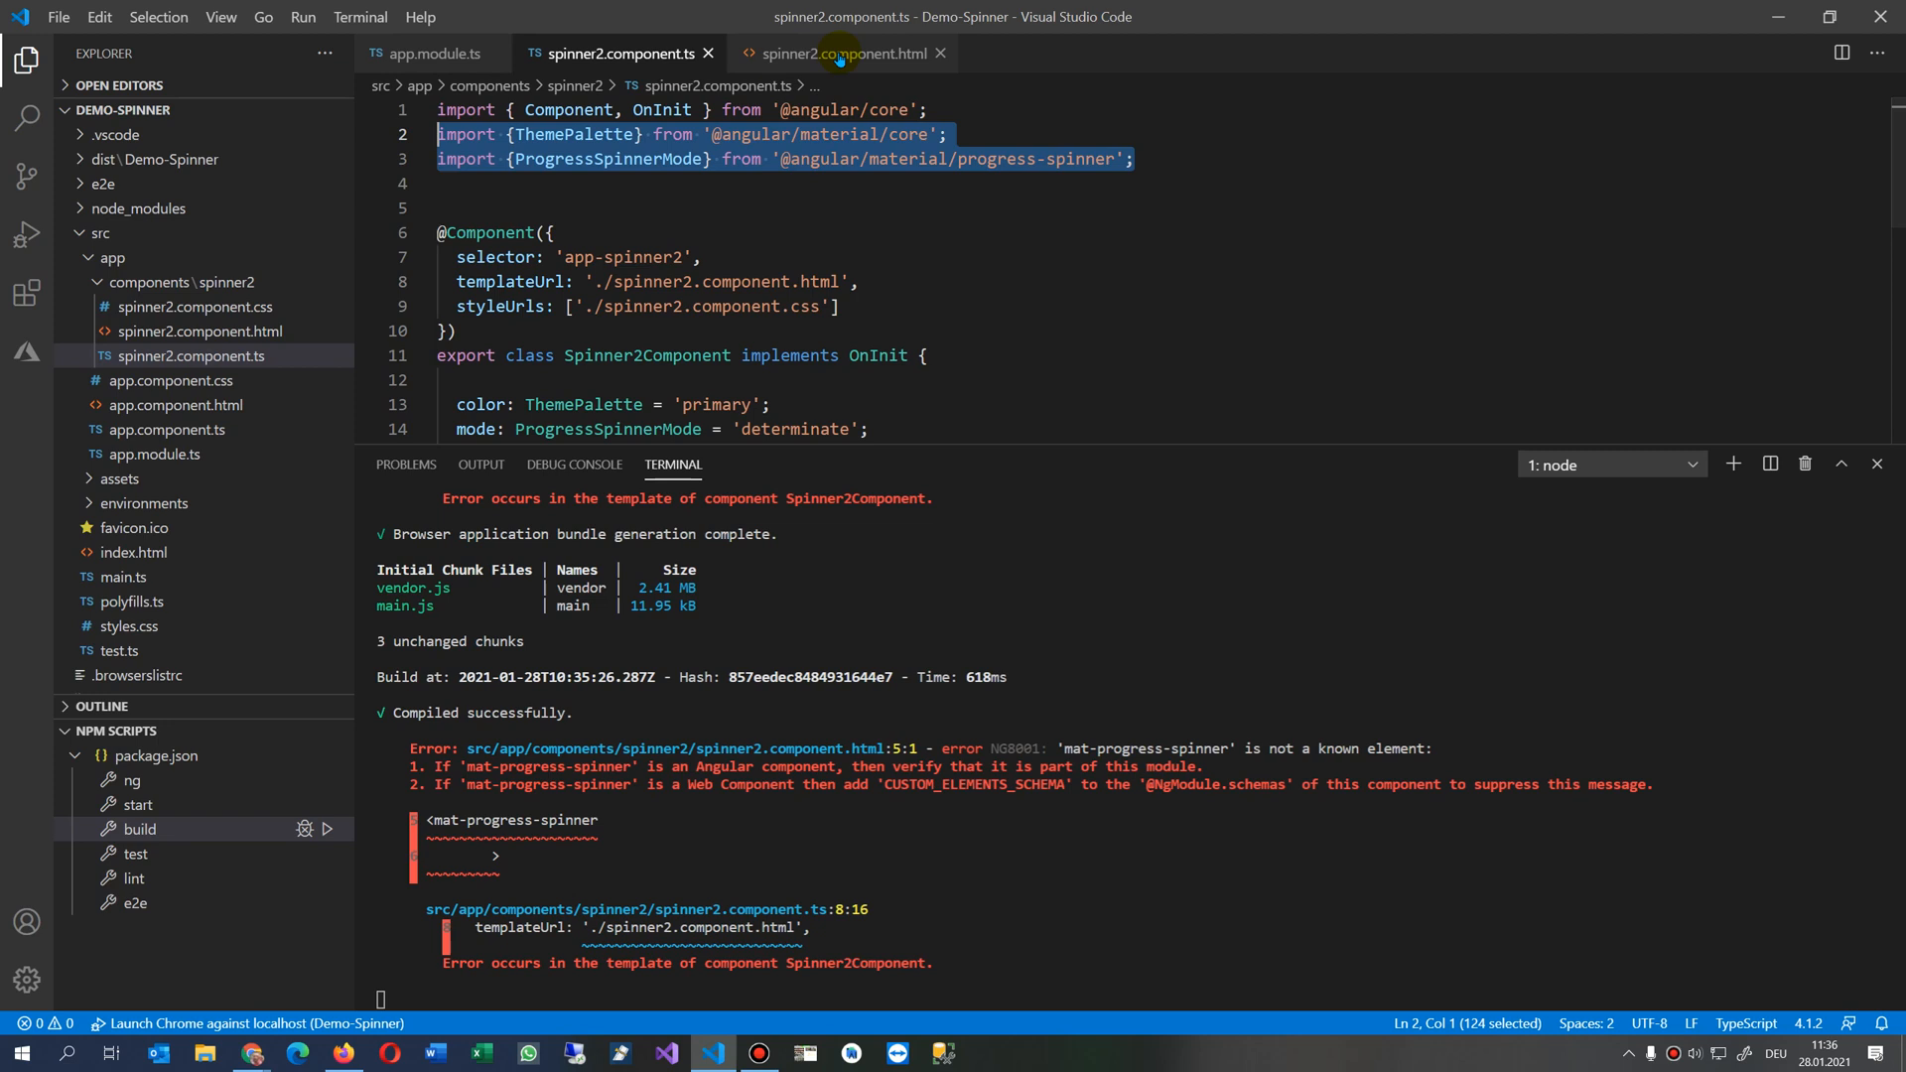
left_click(842, 54)
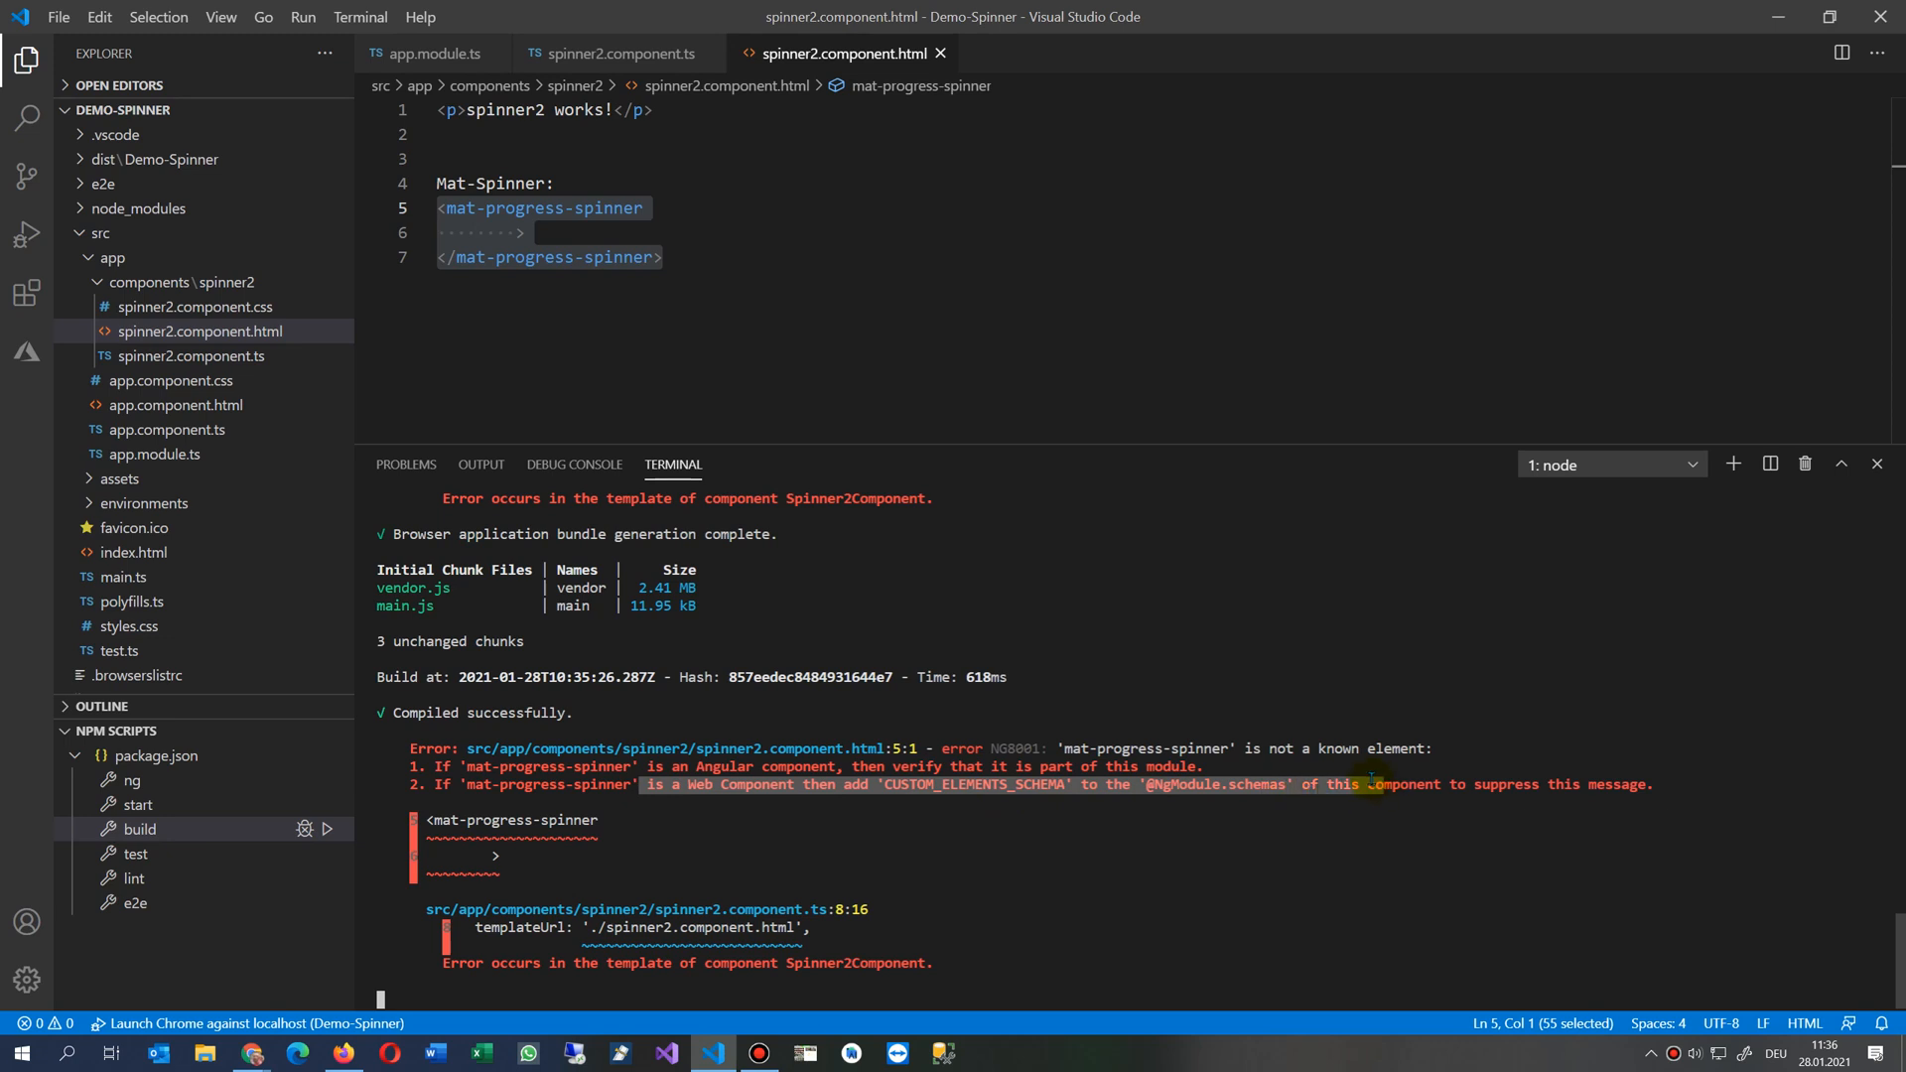
mouse_move(441, 50)
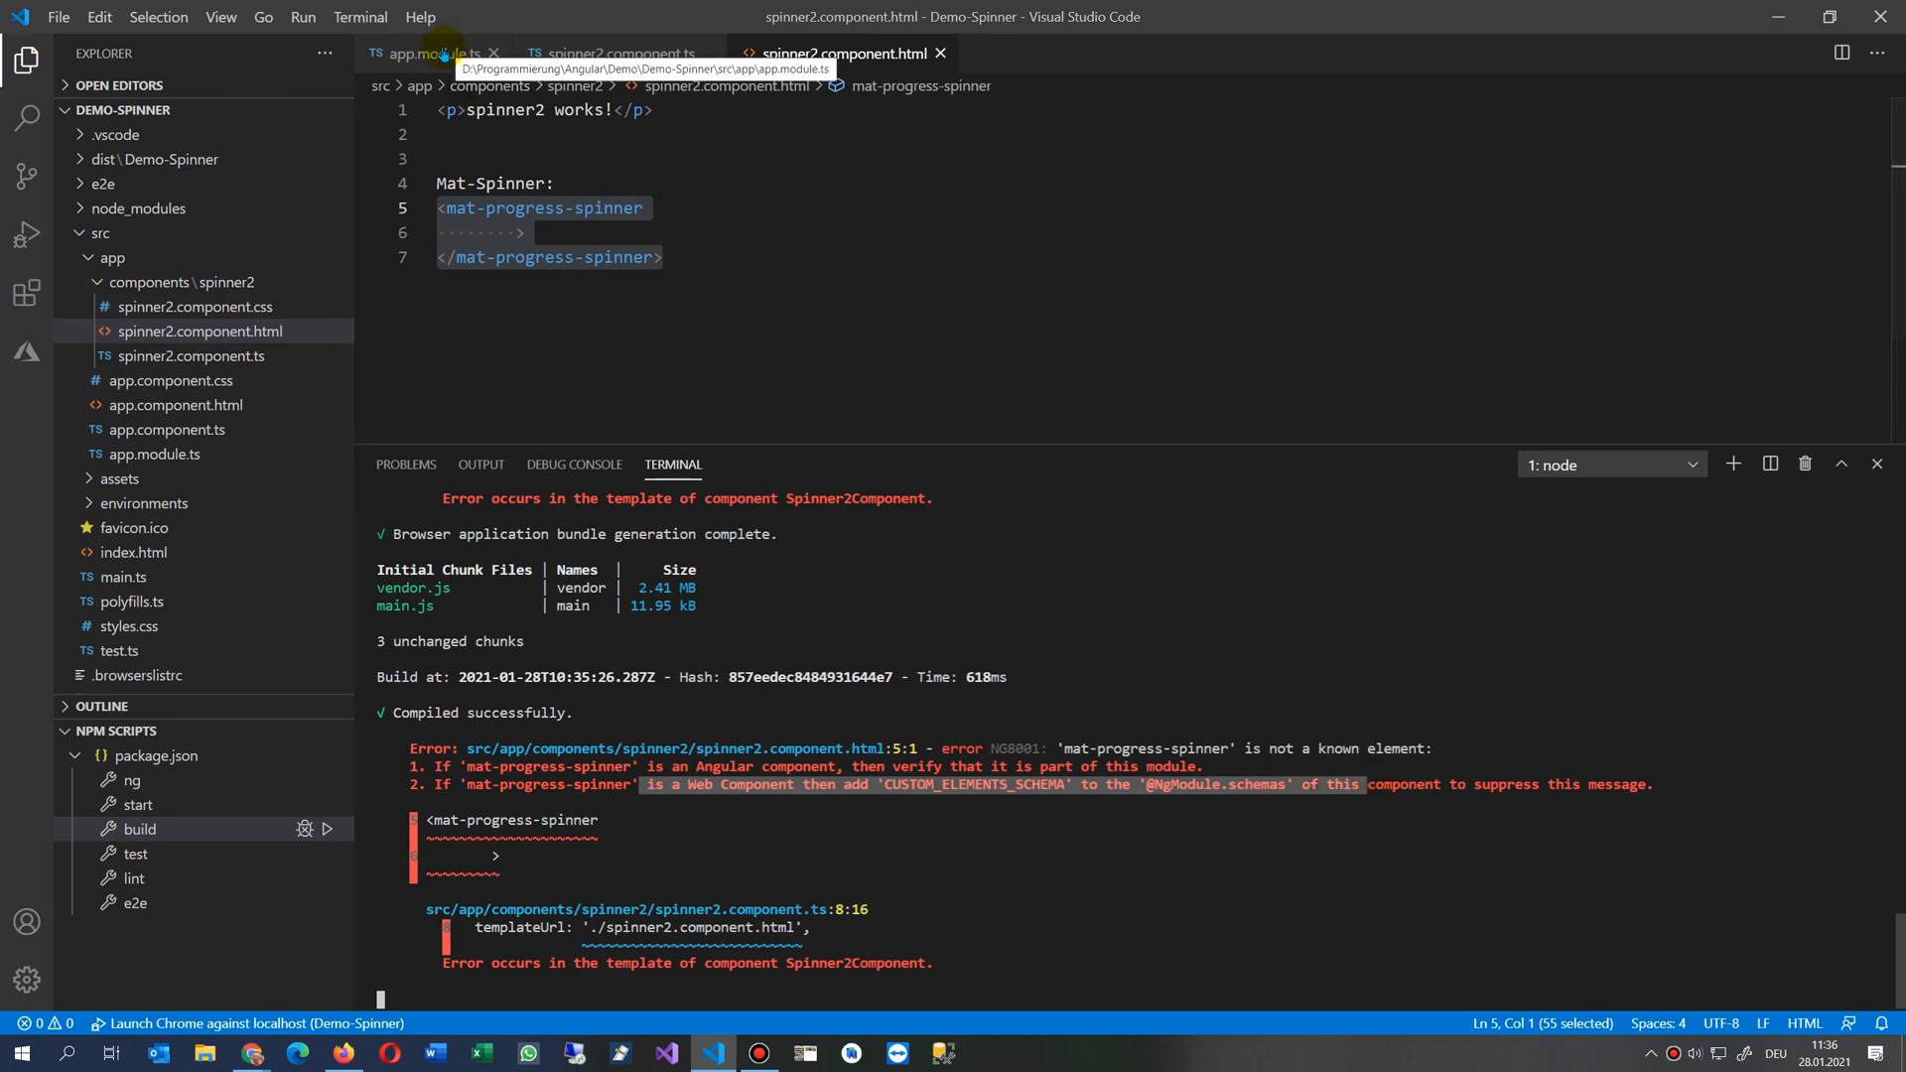
left_click(423, 52)
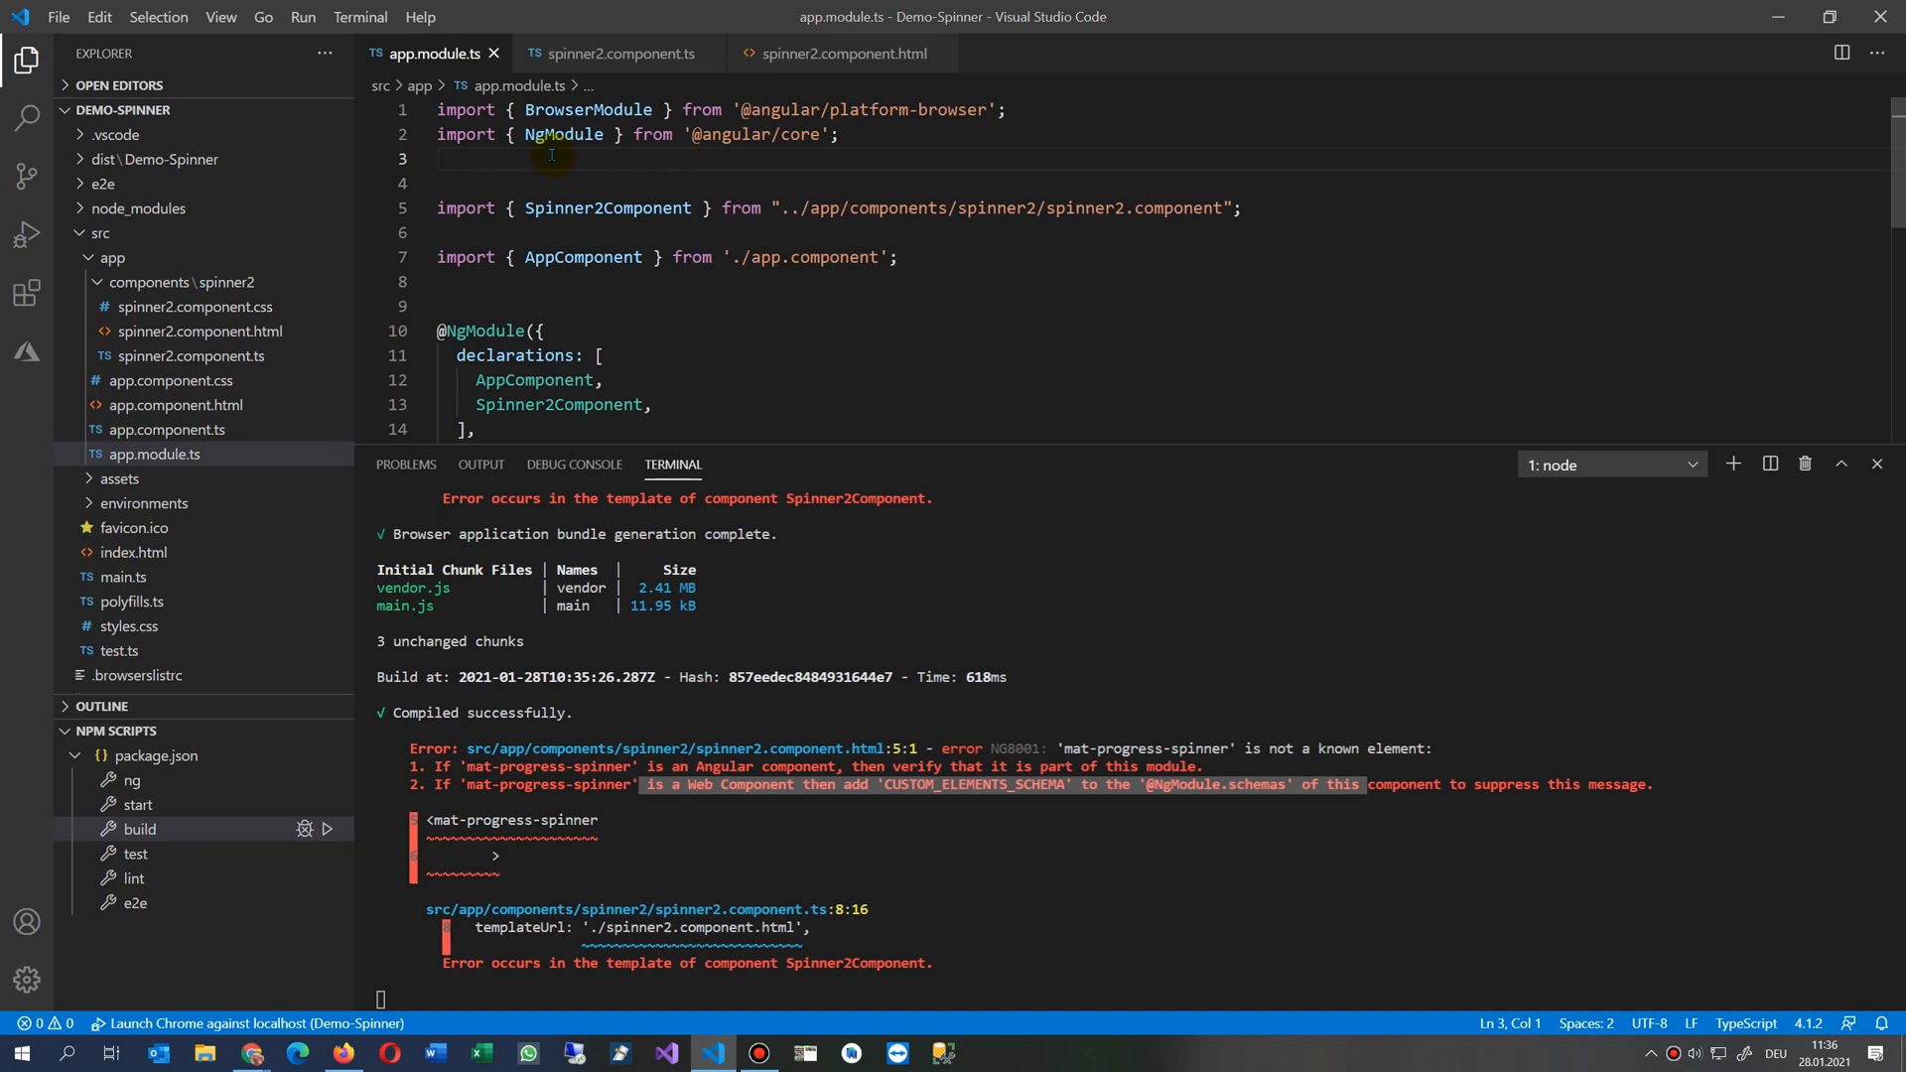
type("import {MatProgressSpinnerModule} from '@angular/material/progress-spinner';")
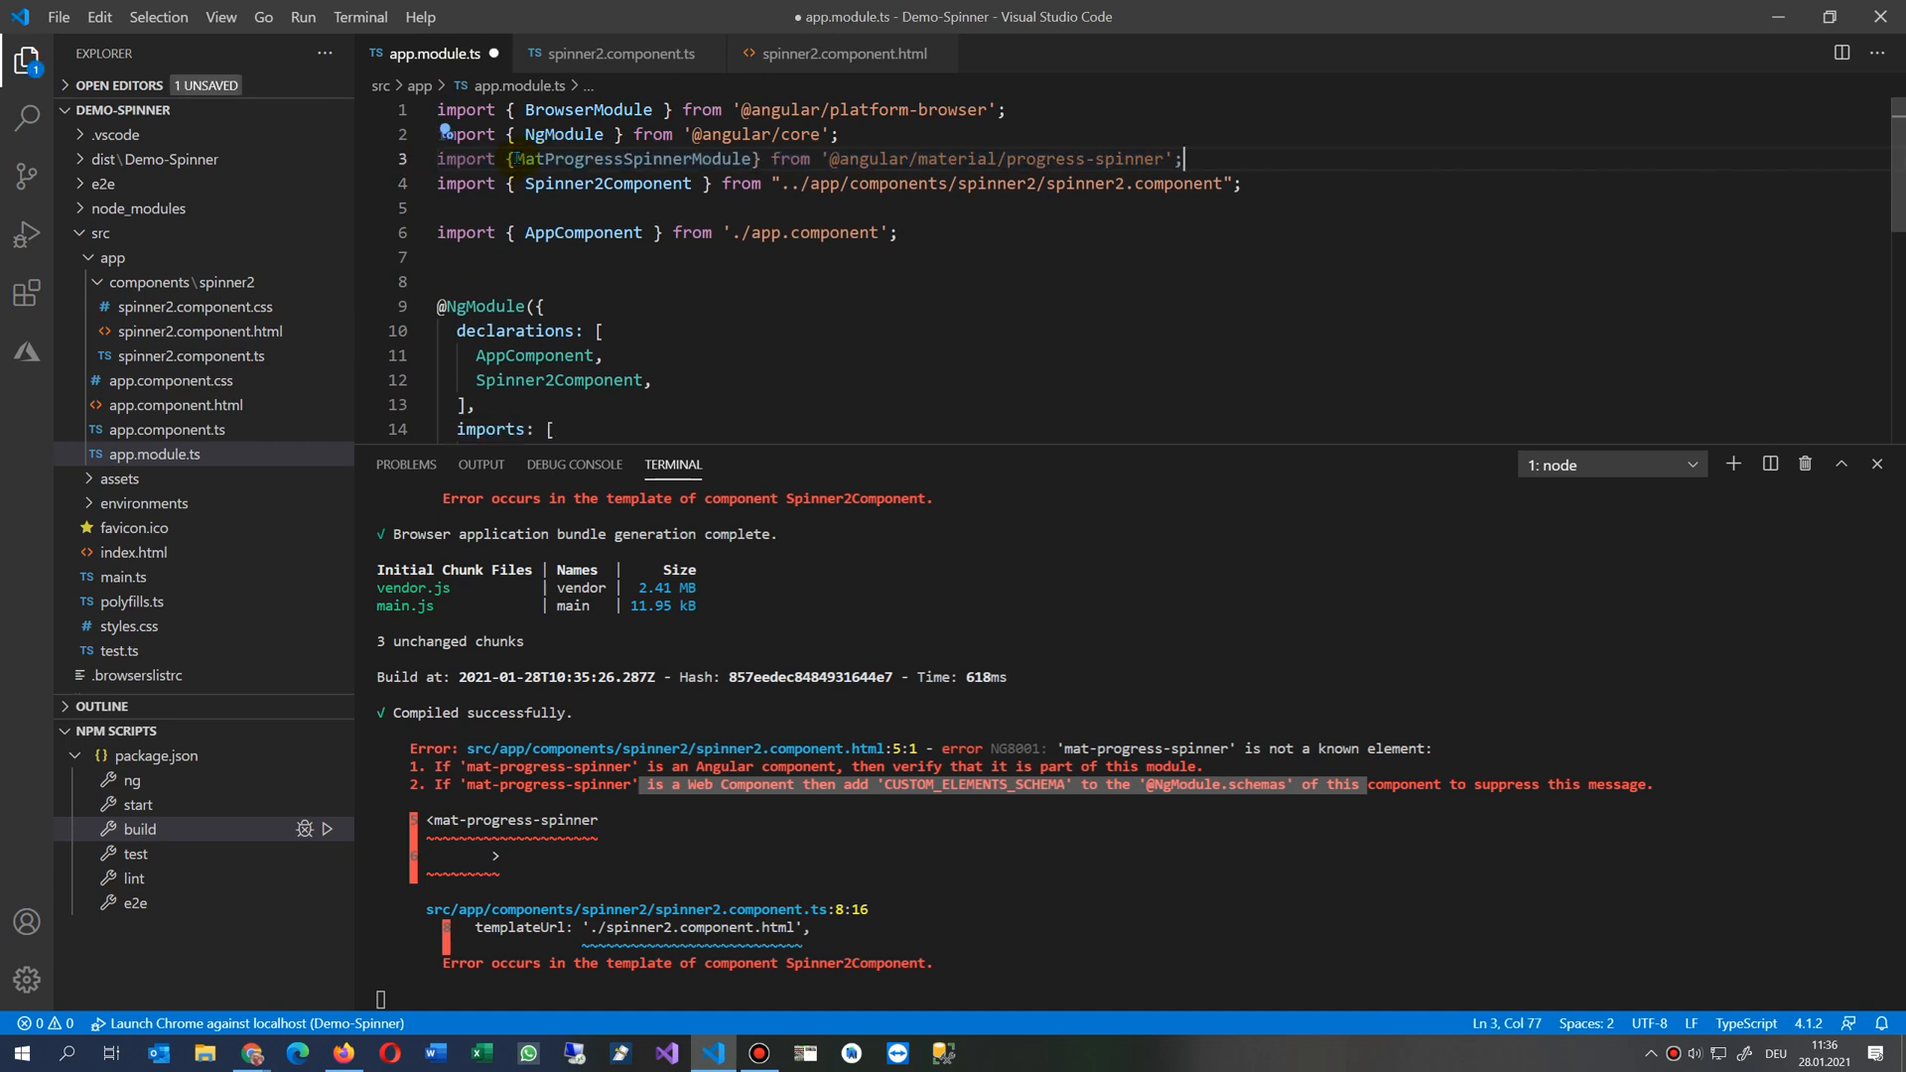
Step: Add MatProgressSpinner after BrowserModule in the NgModule imports and save the module
scroll("down", 3)
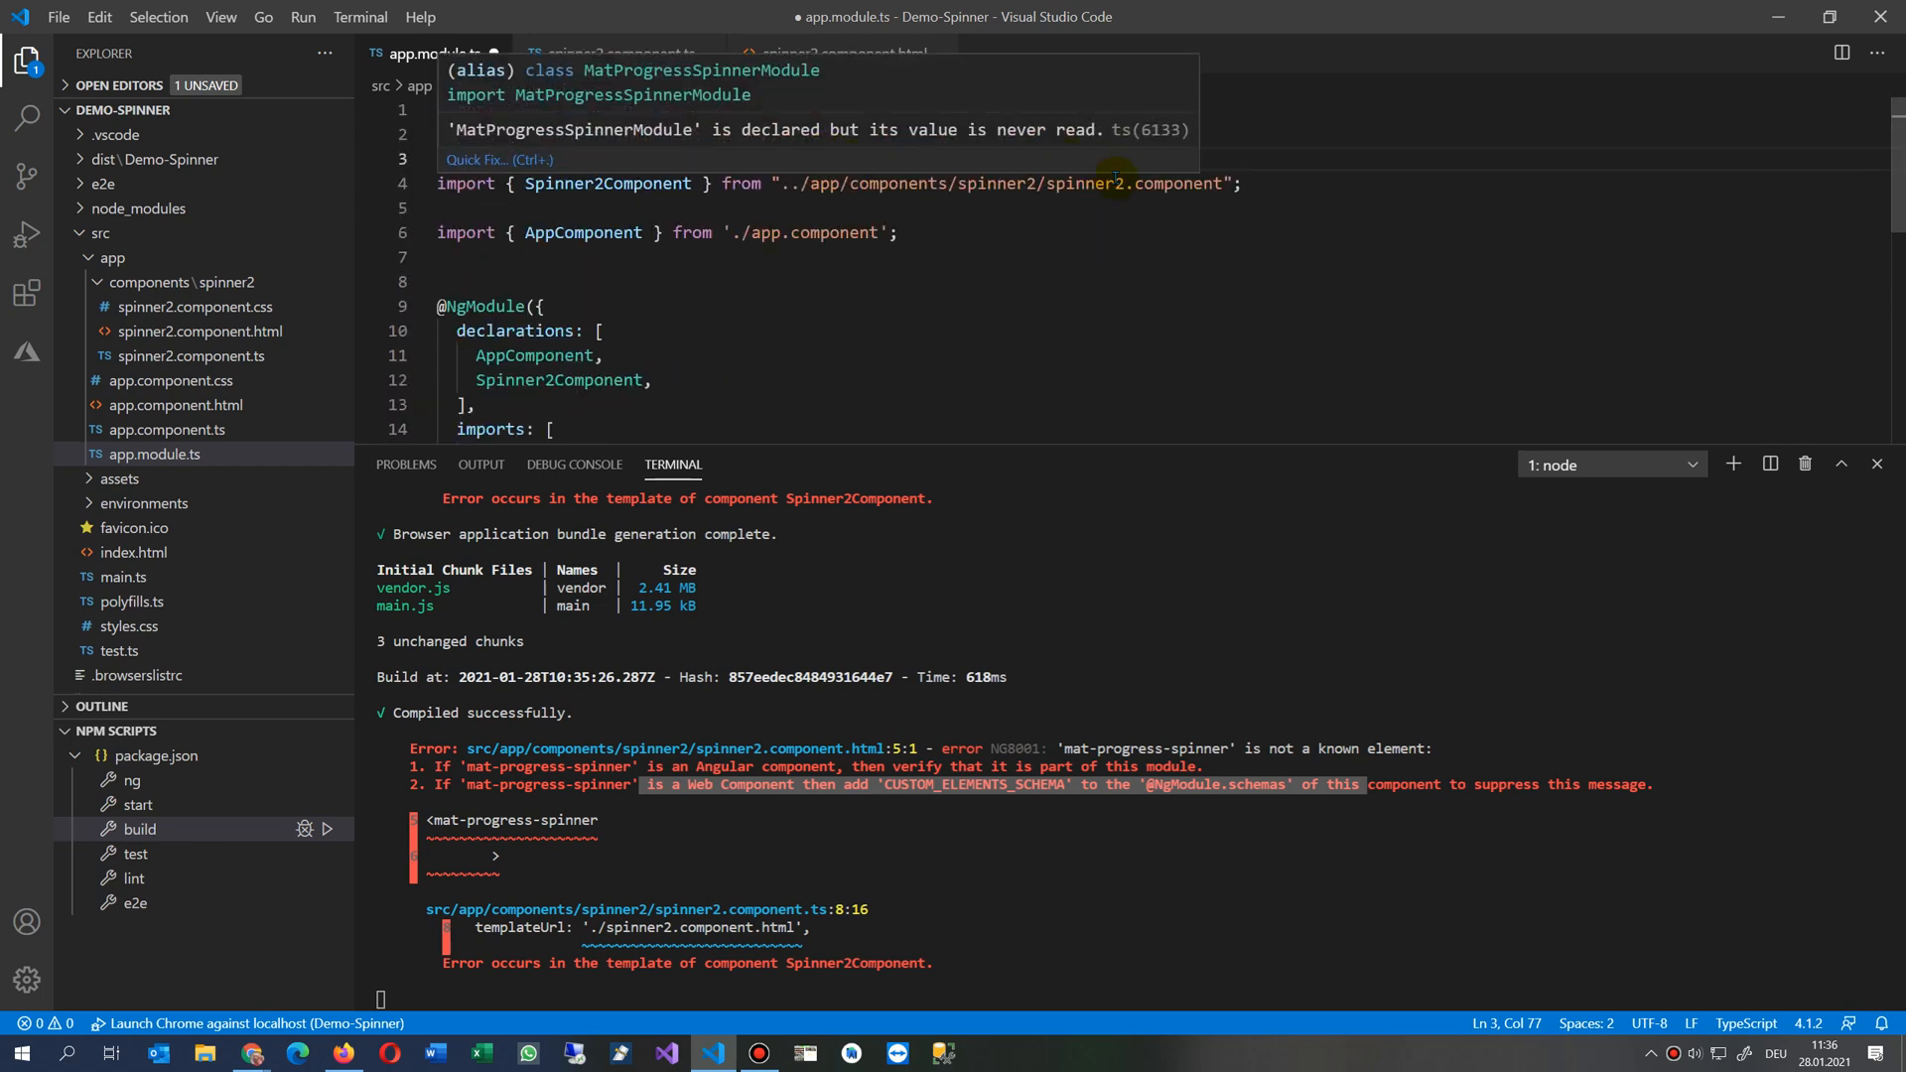
double_click(961, 159)
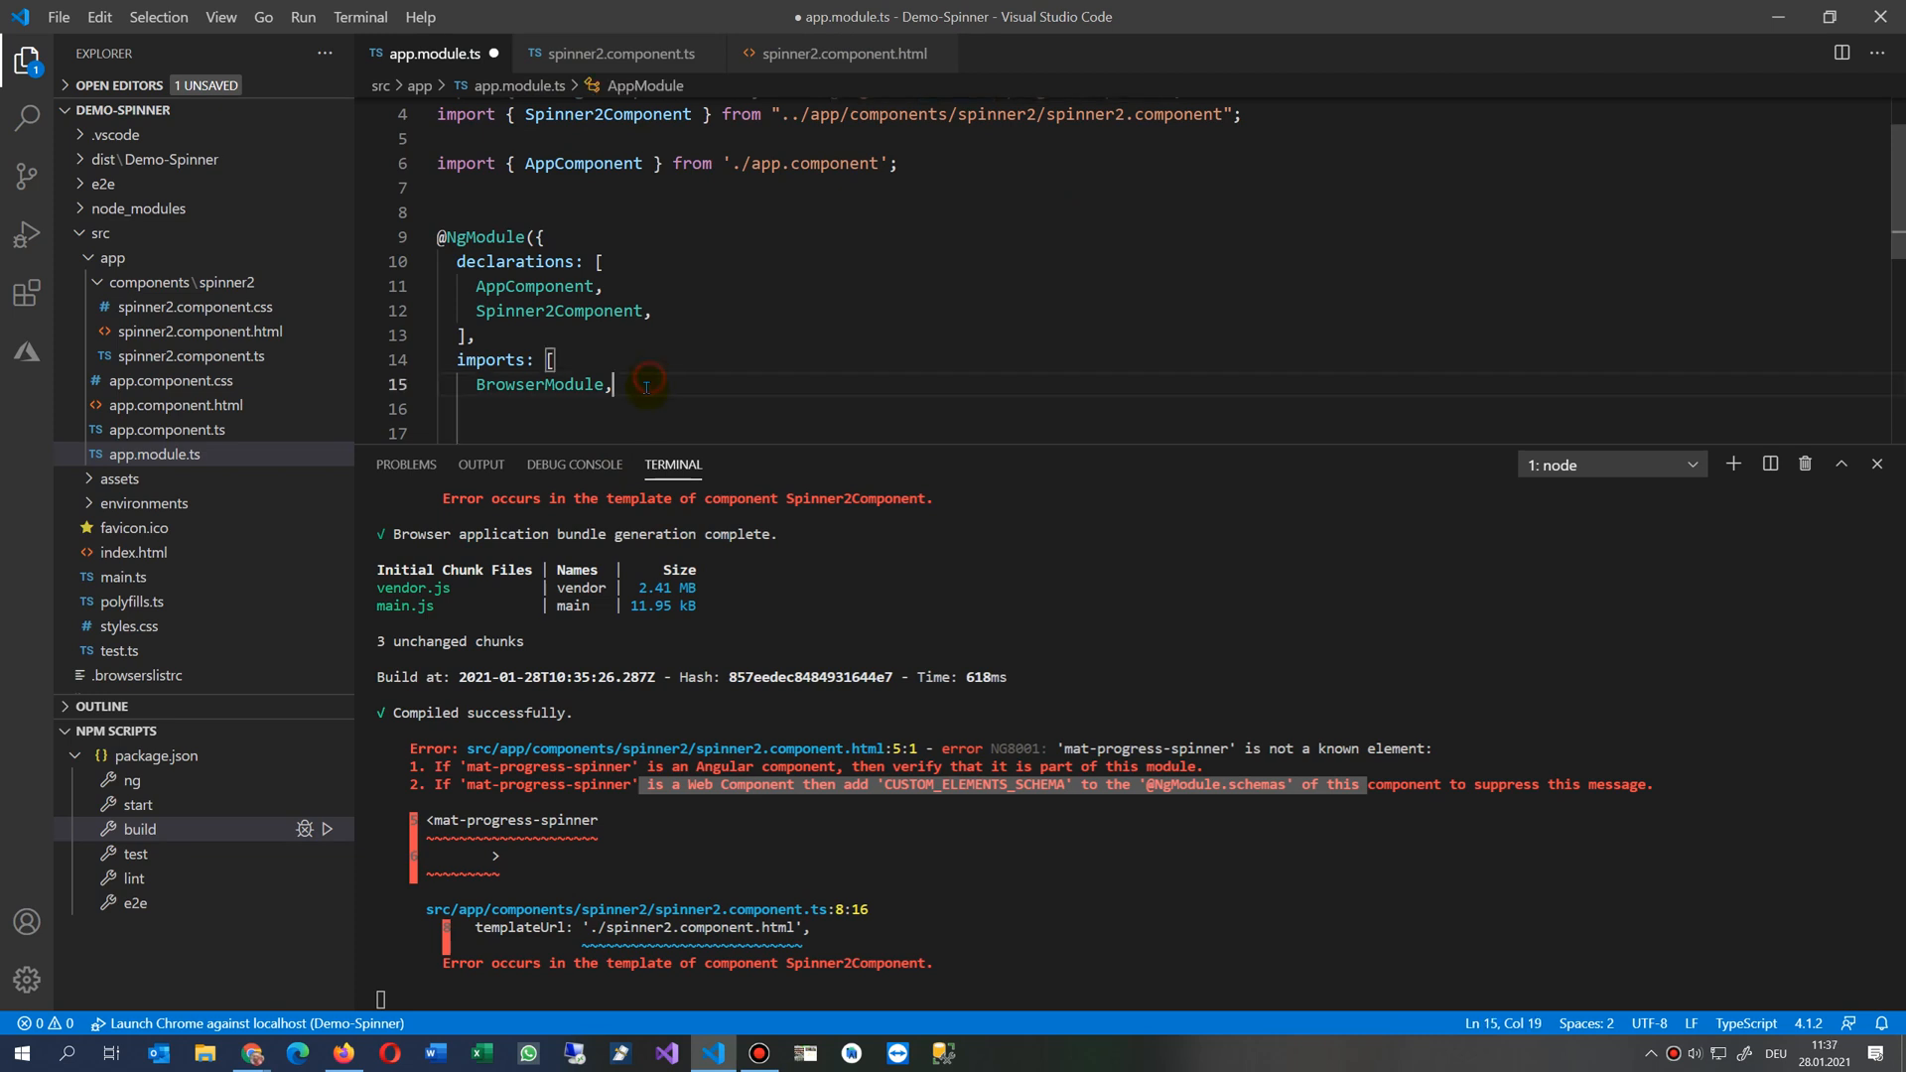
key("Enter")
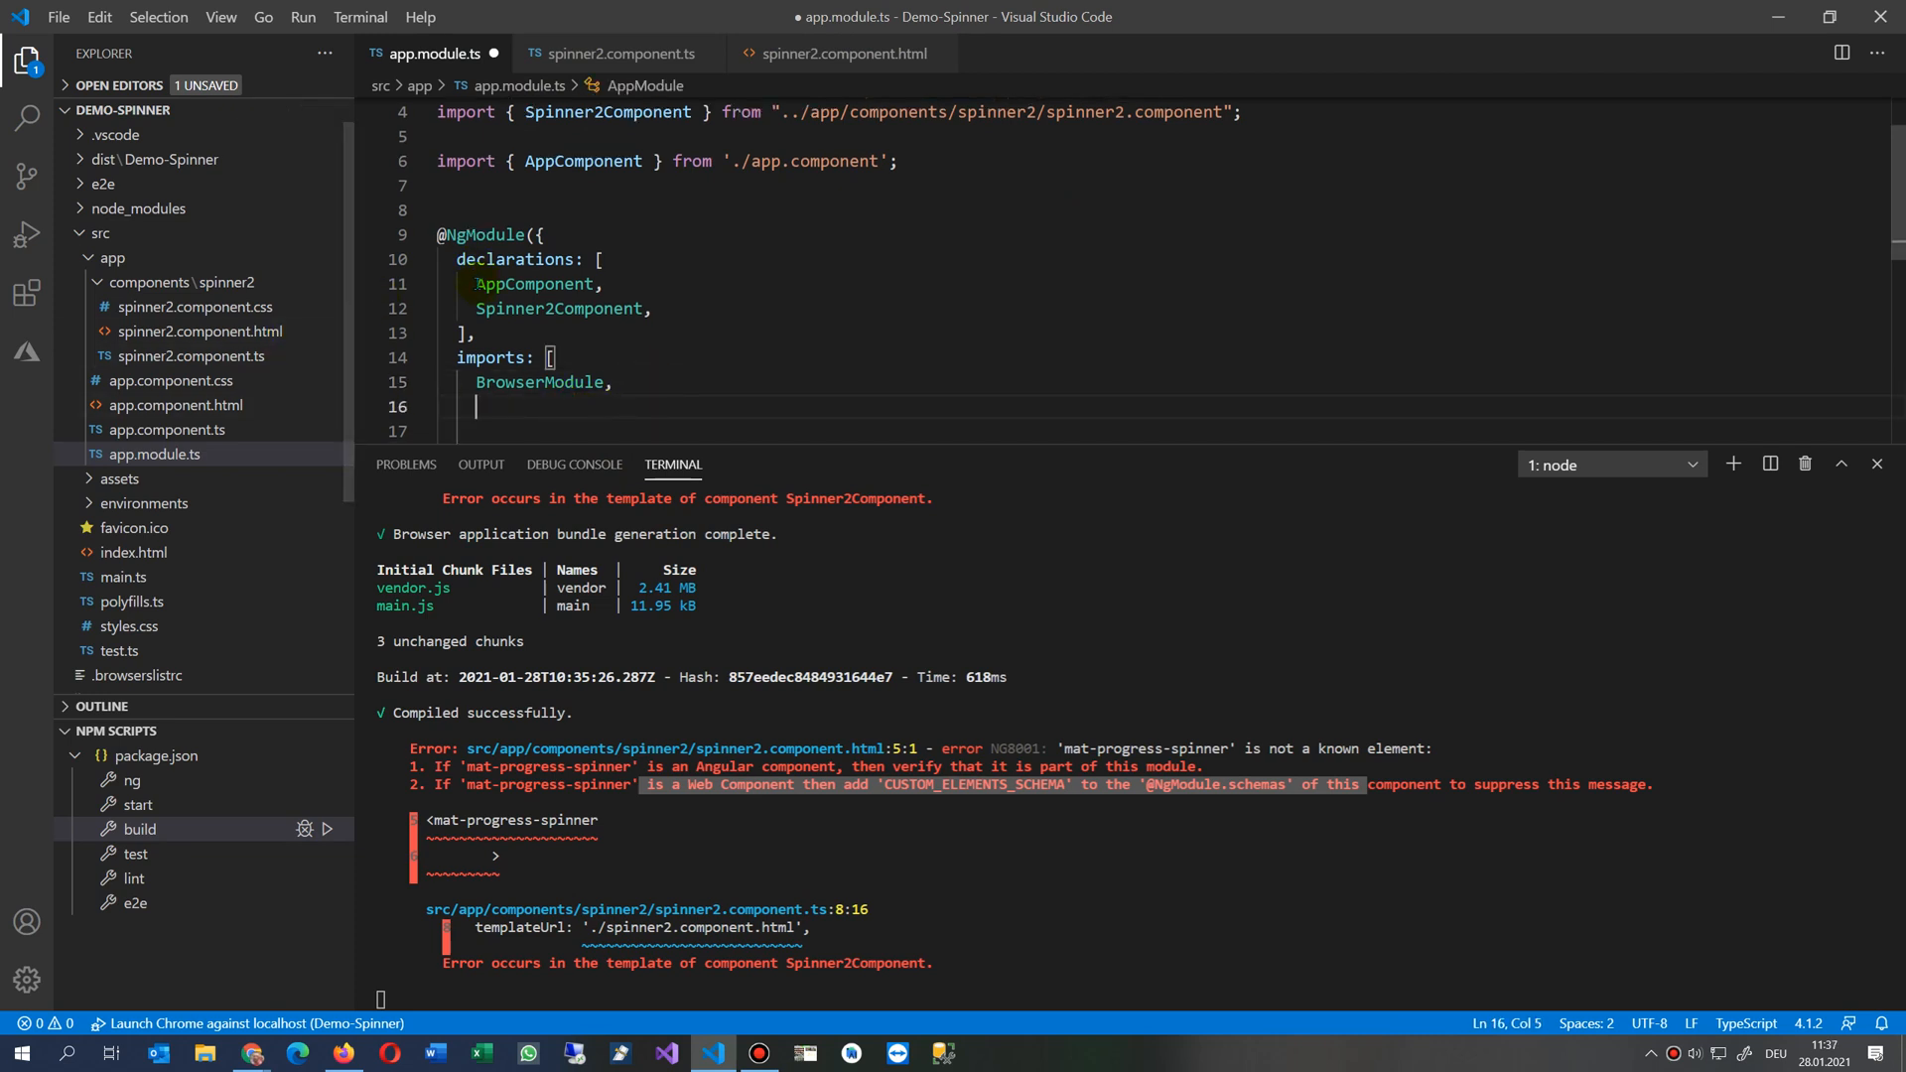
type("MNa")
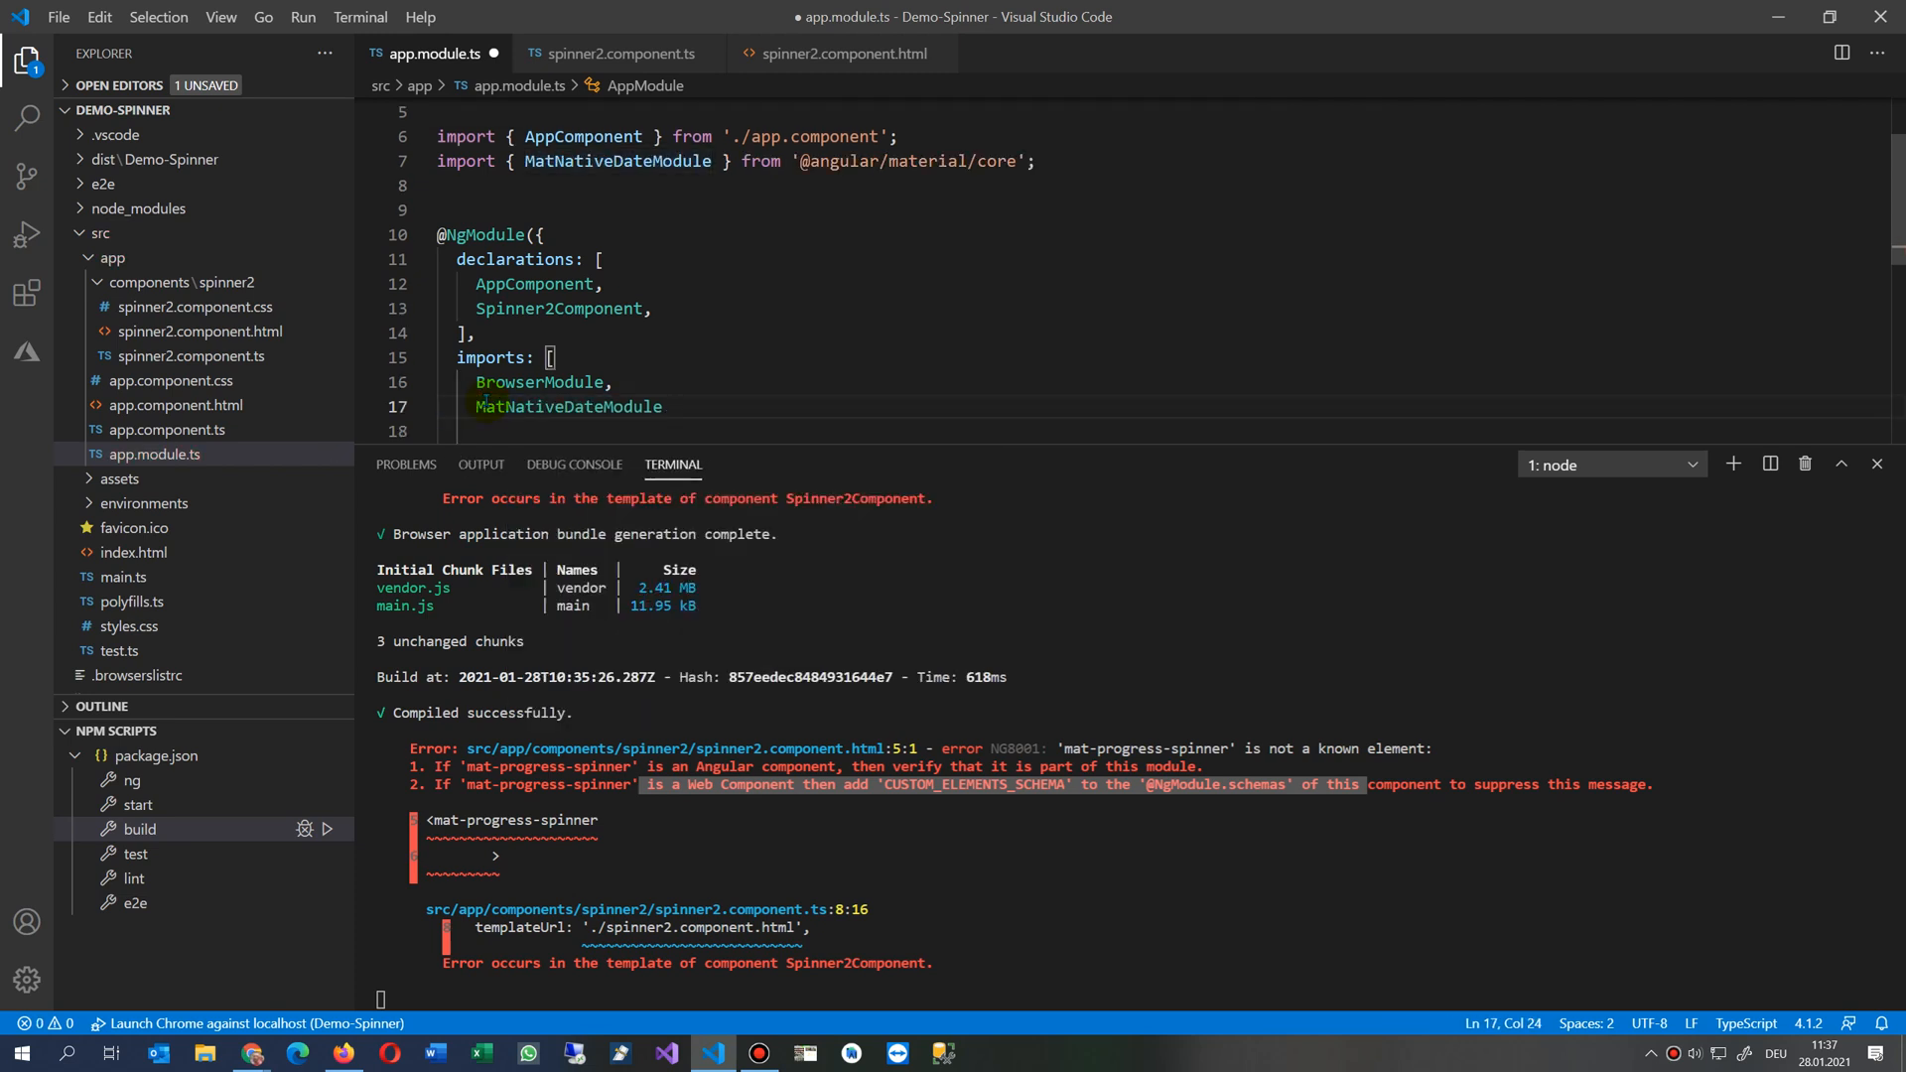
type("MatProgressSpinner")
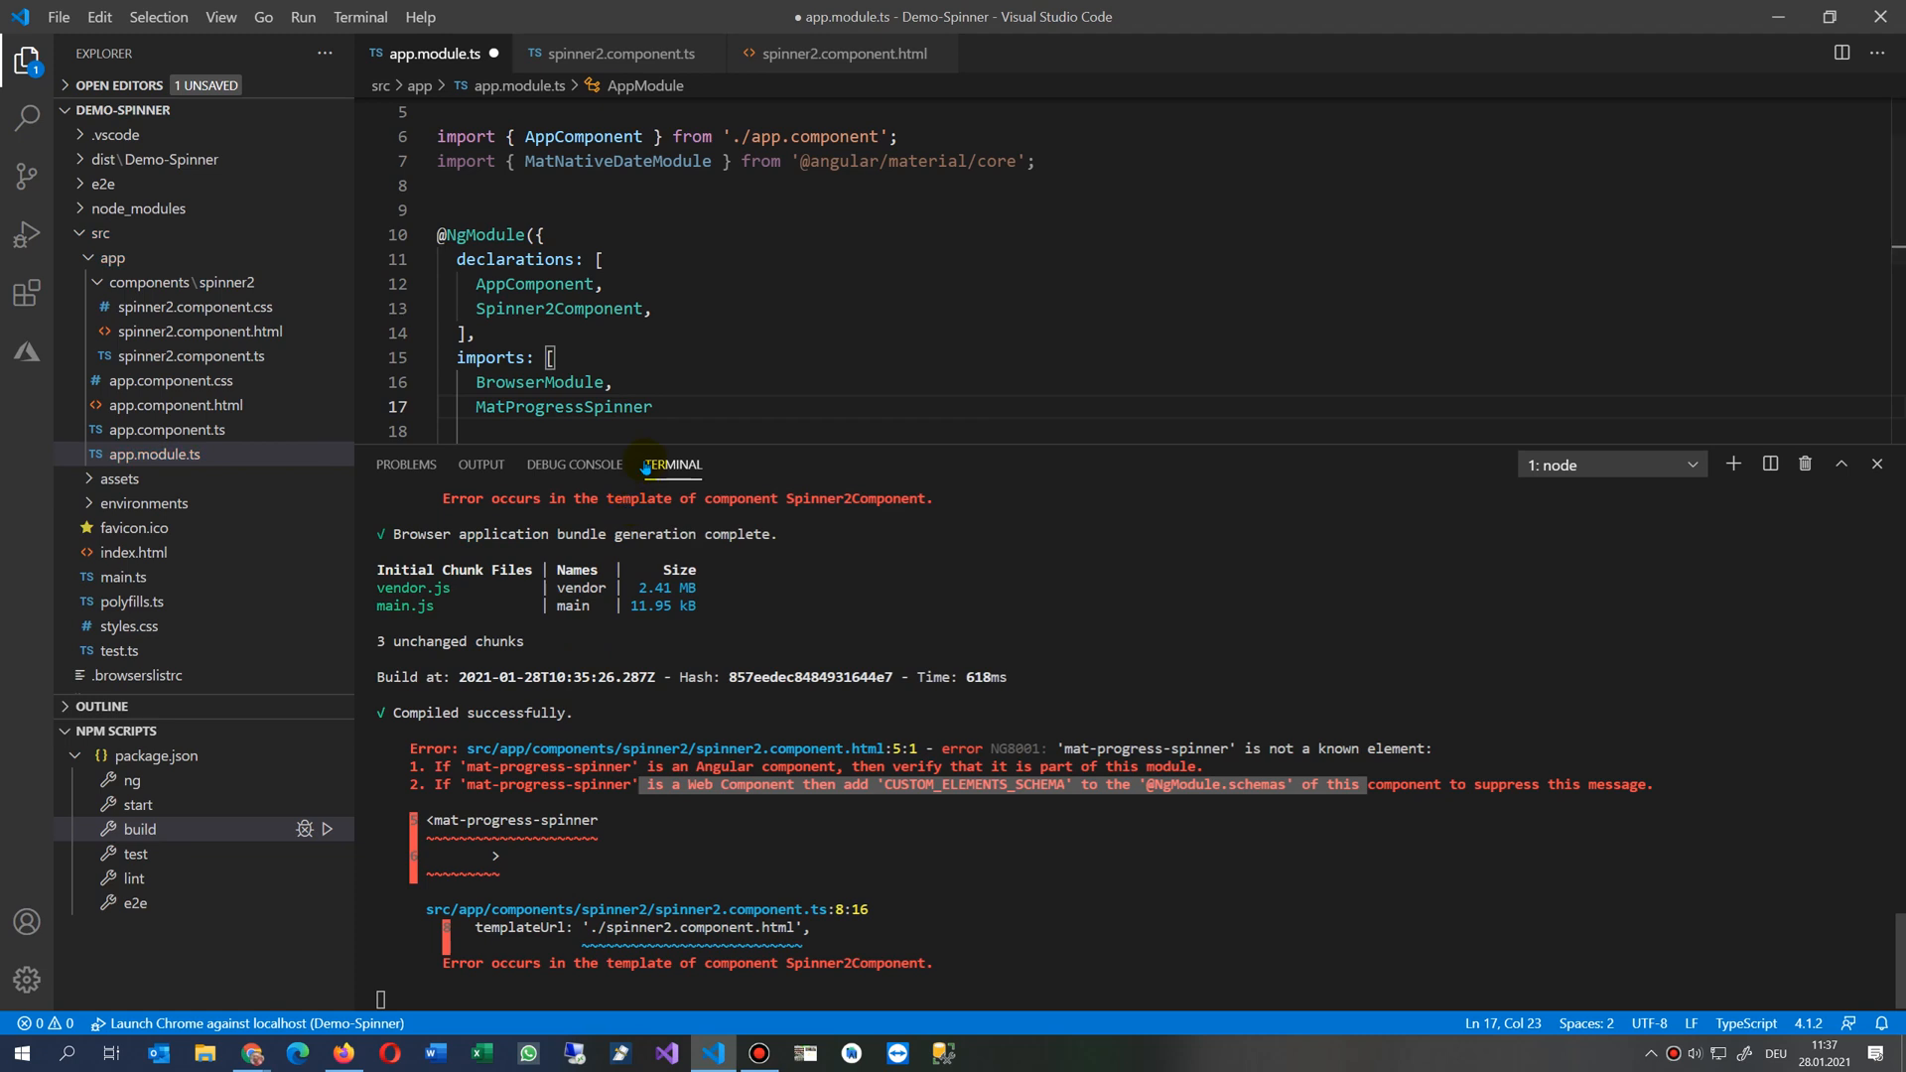
key("Ctrl+s")
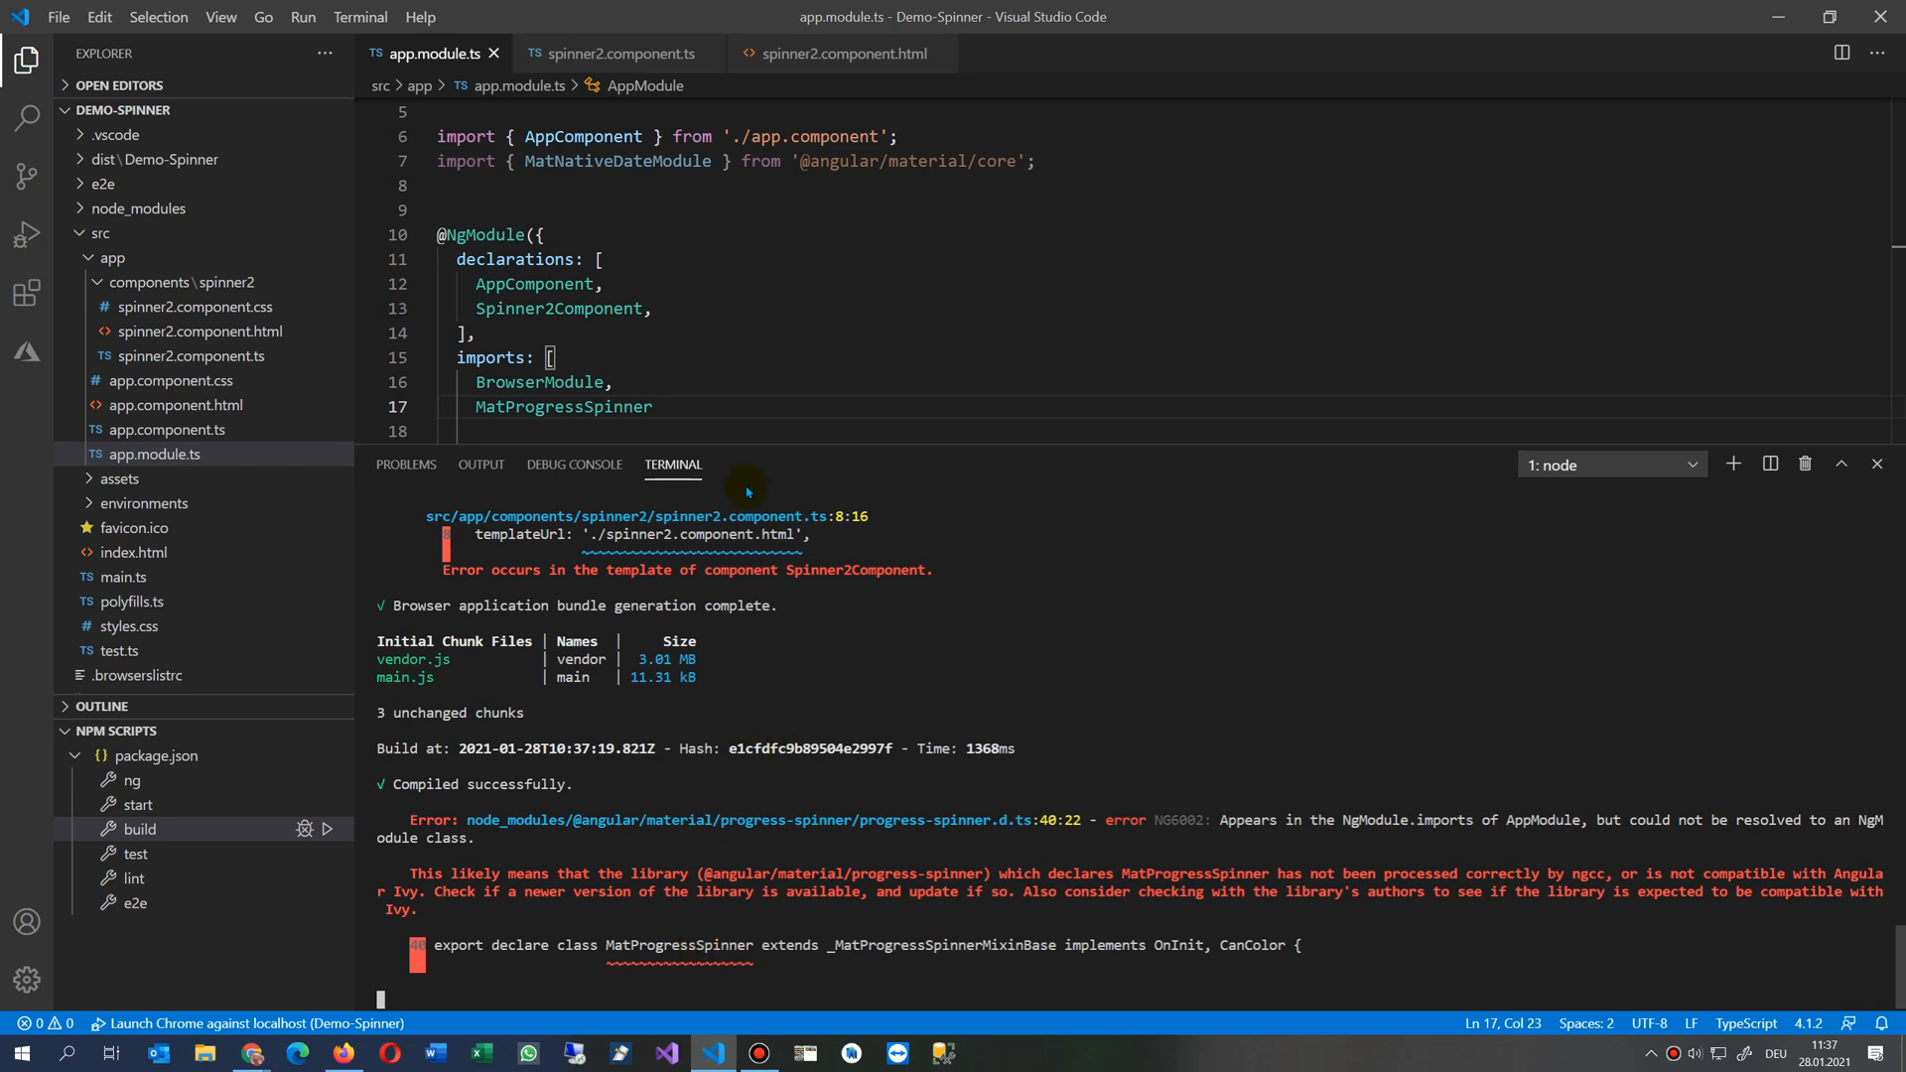
Step: Replace MatNativeDateModule on line 7 with MatProgressSpinnerModule via autocomplete
left_click(619, 51)
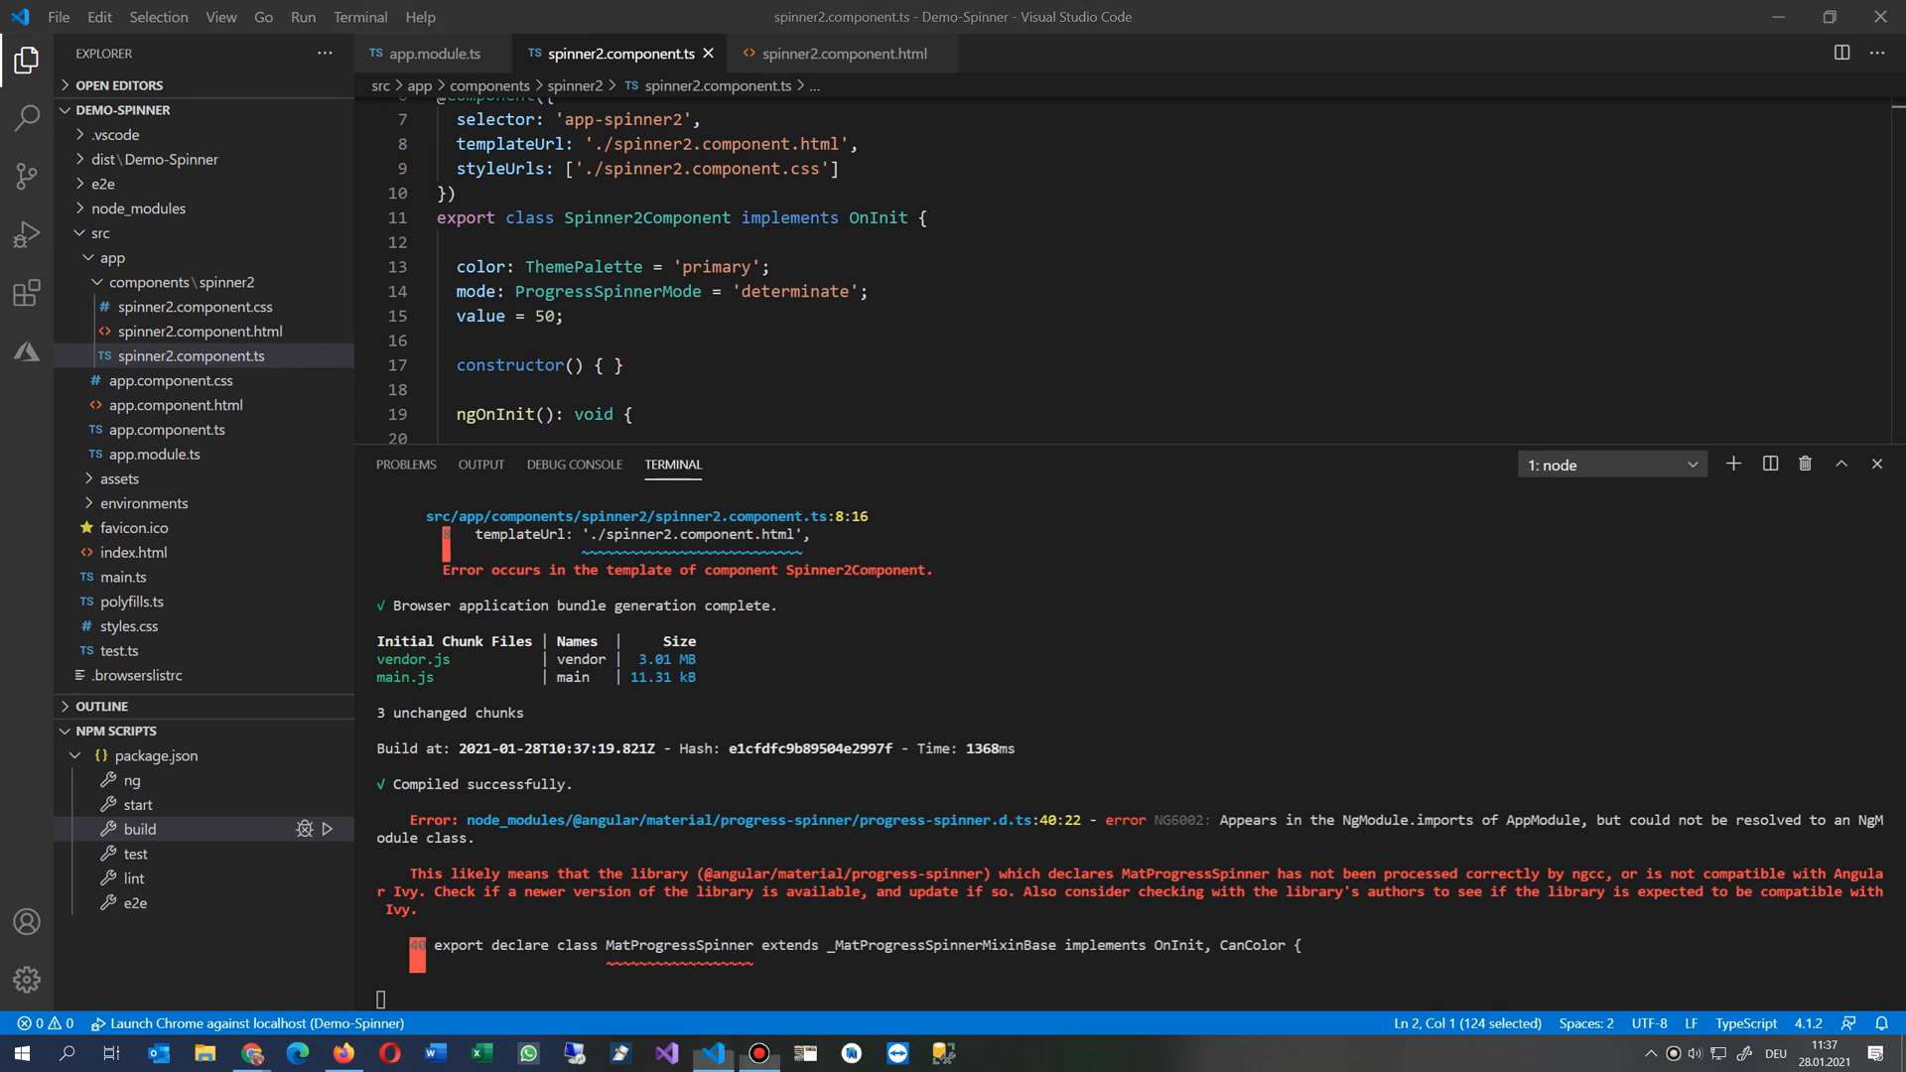
left_click(427, 53)
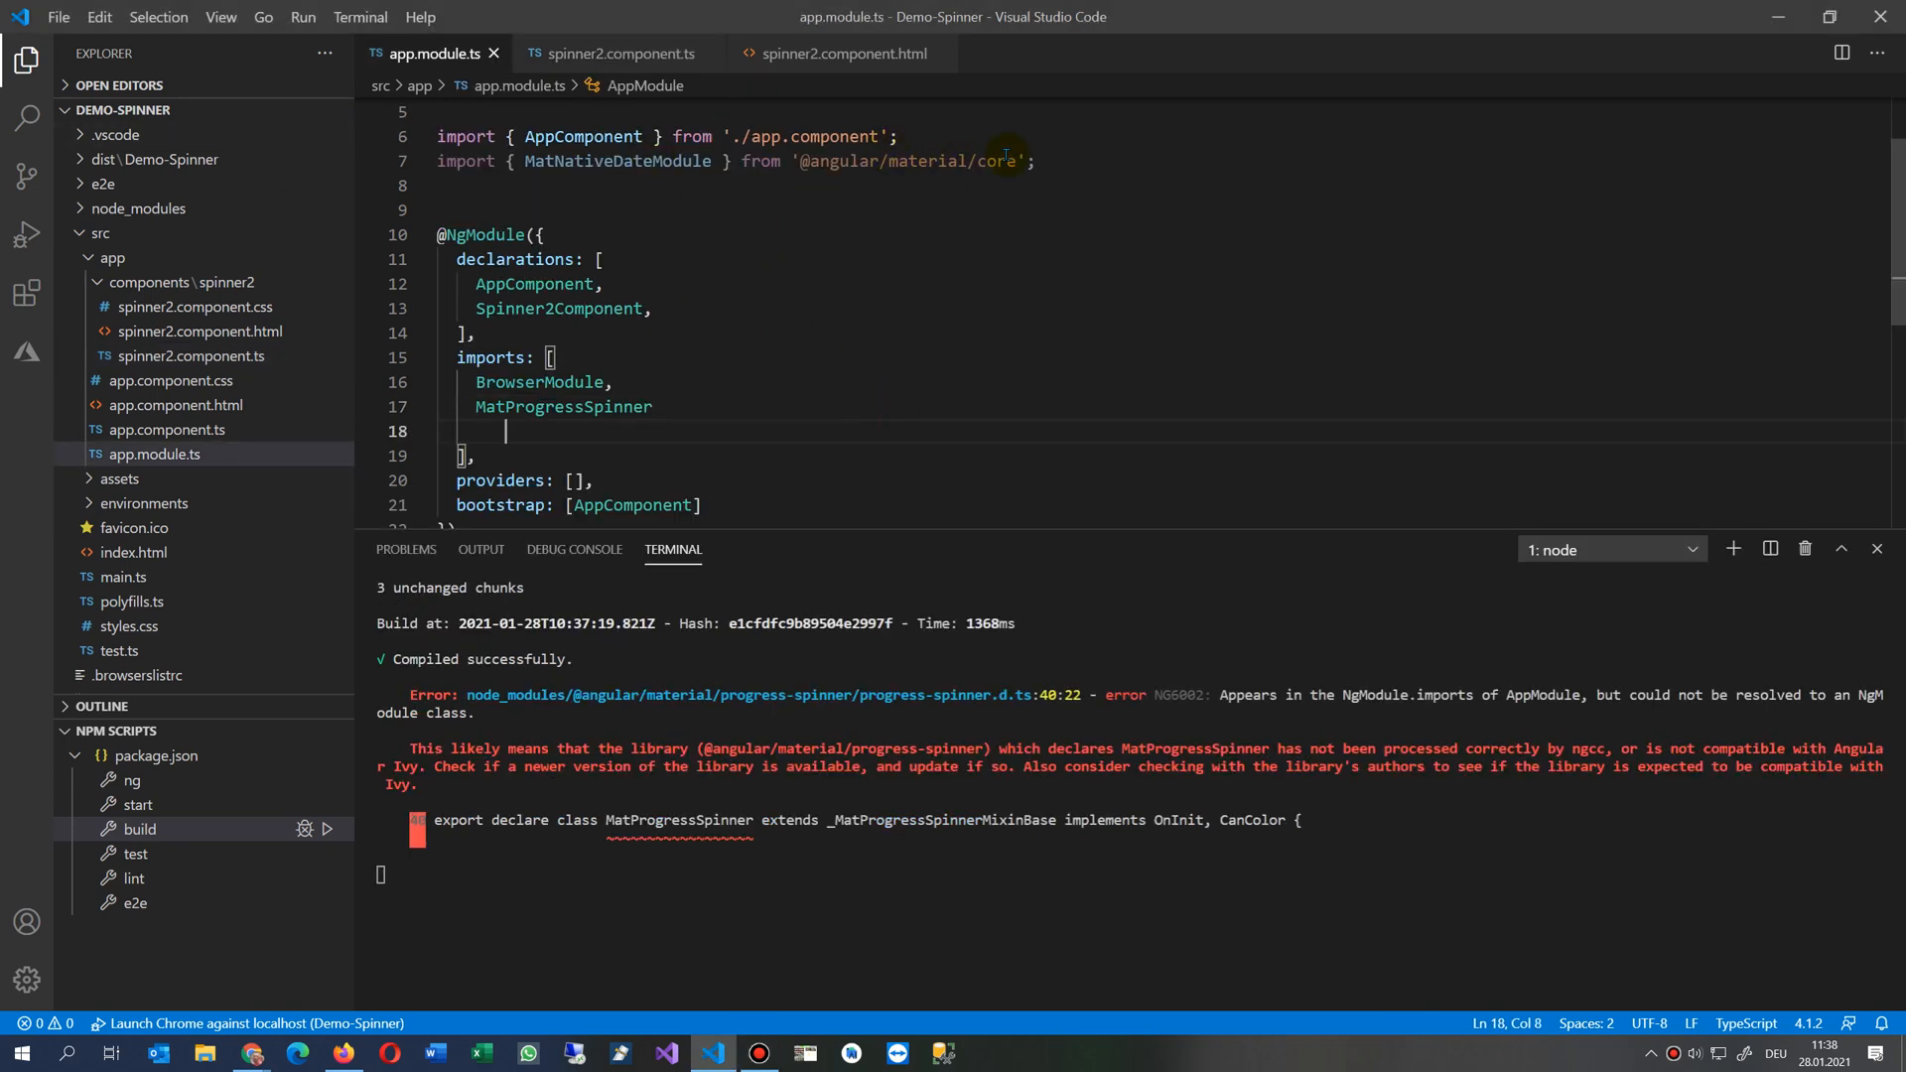
mouse_move(933, 226)
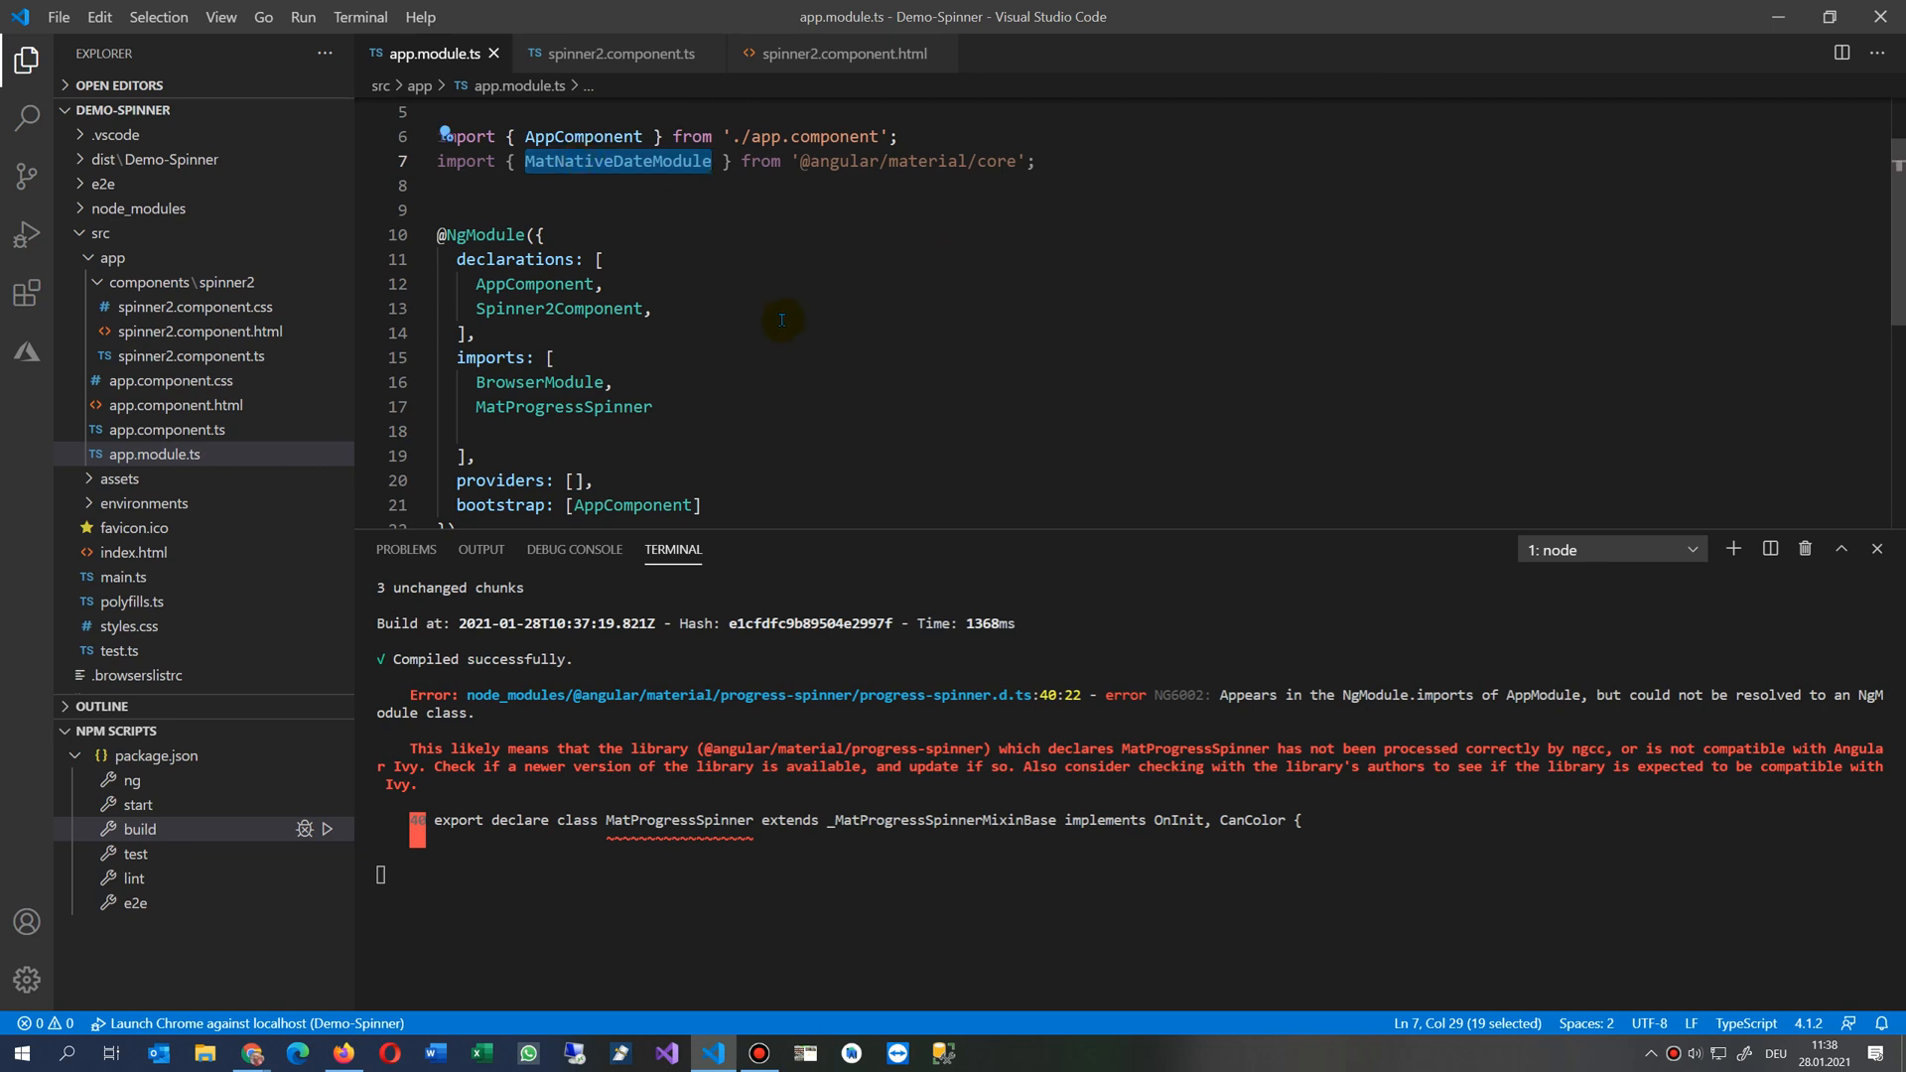
type("Mat")
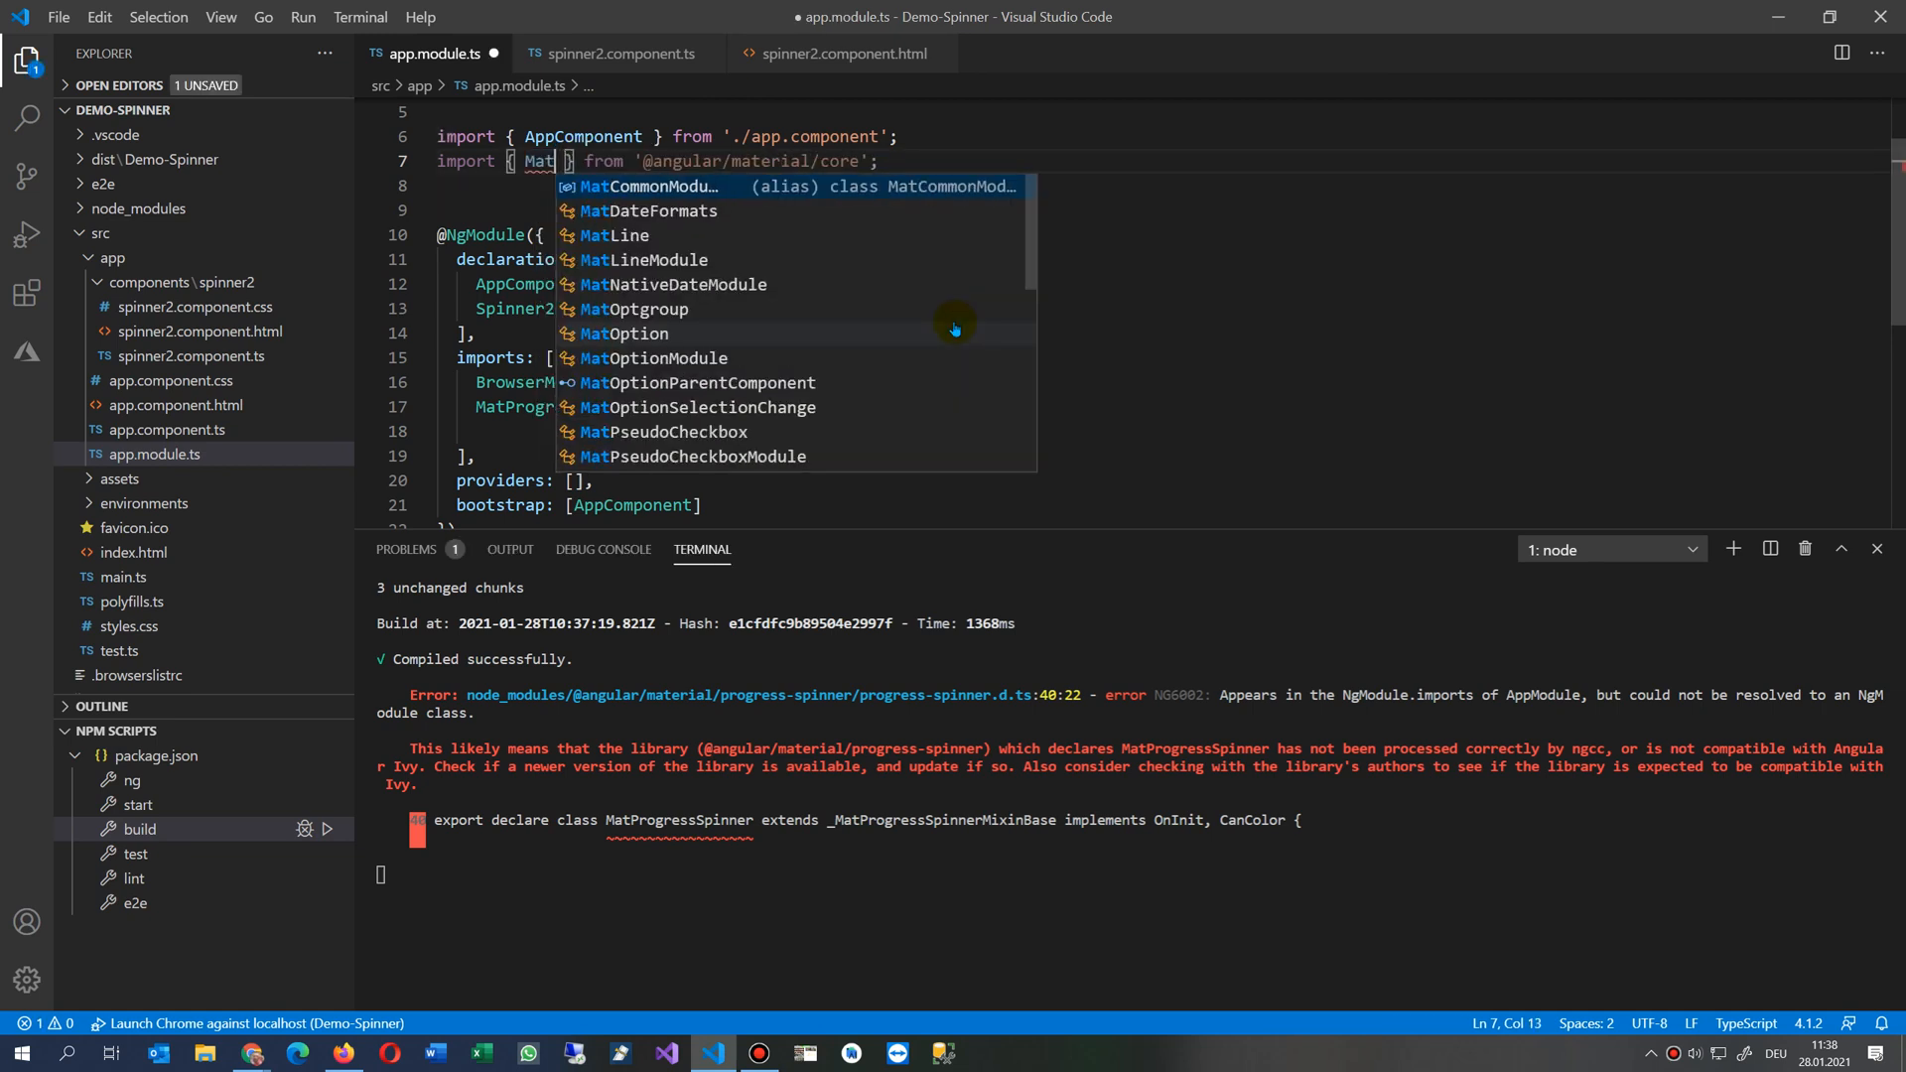
type("r")
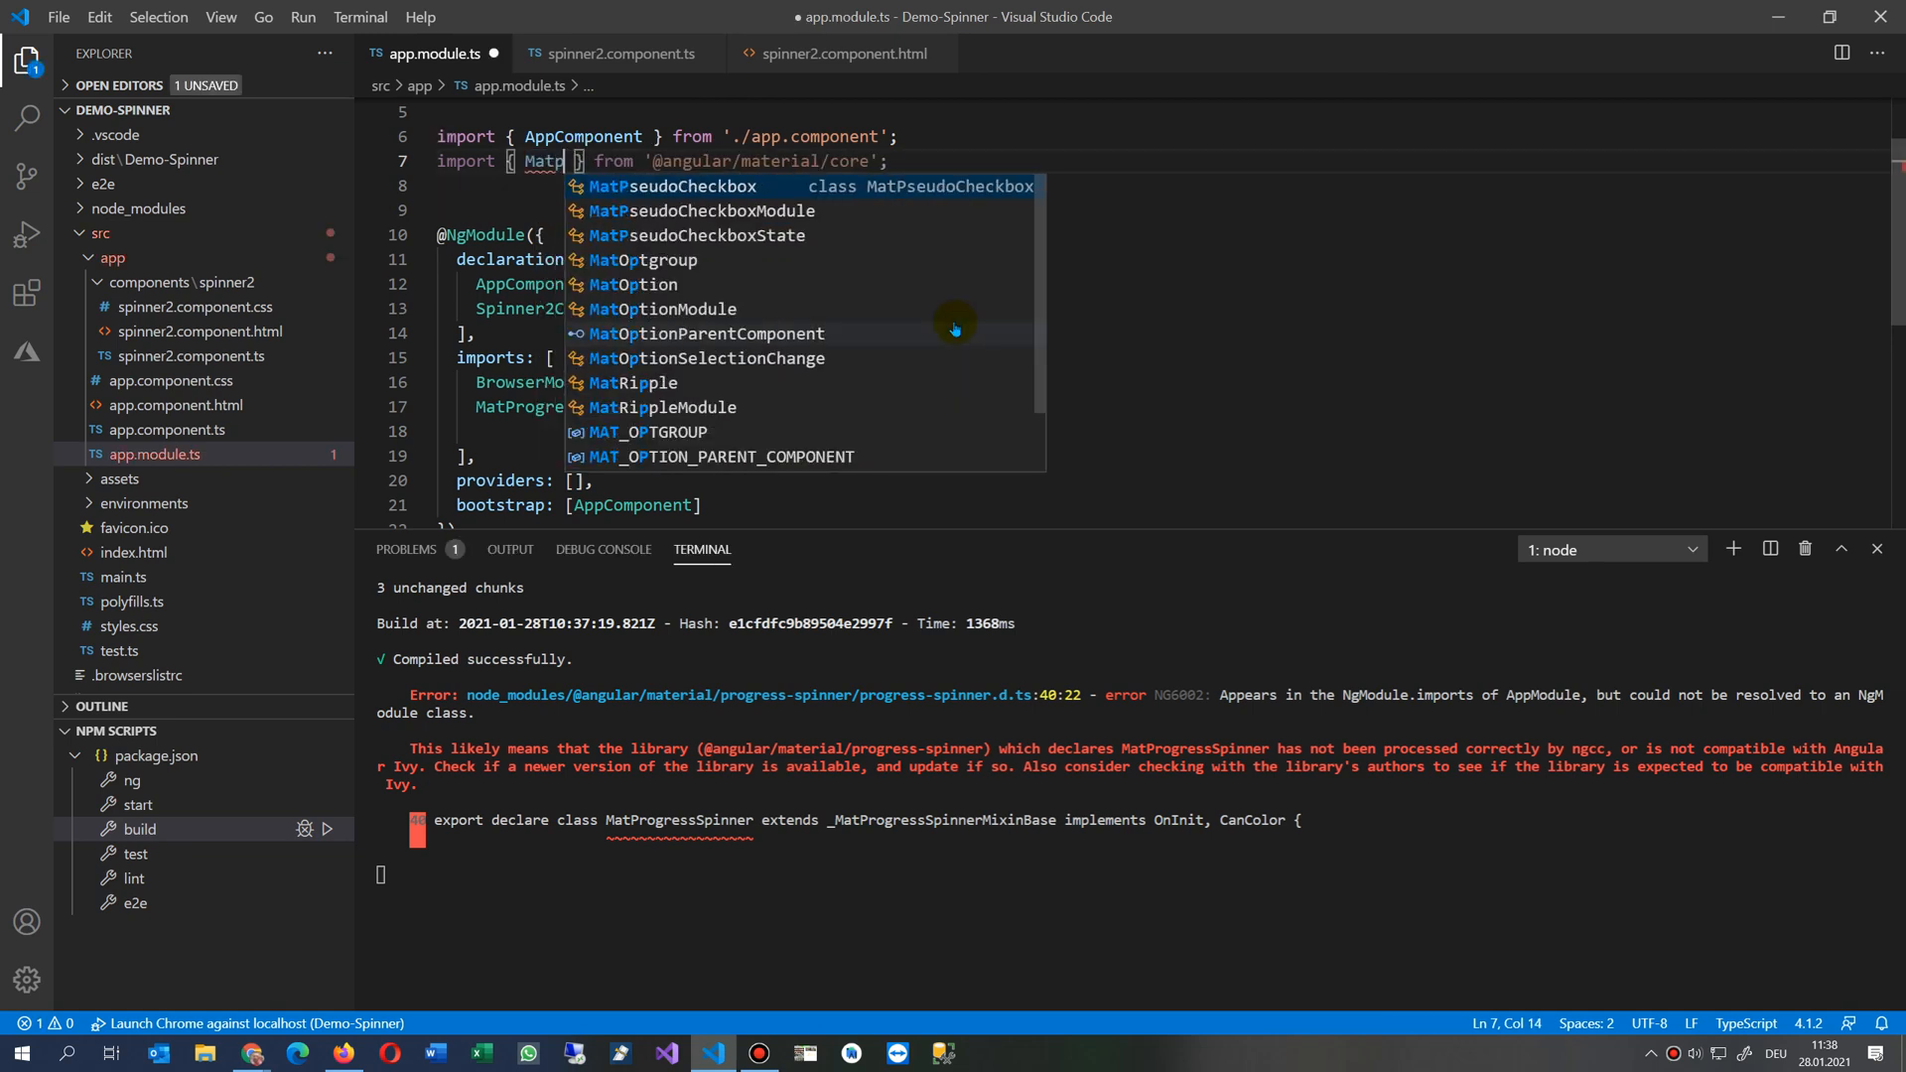
type("r")
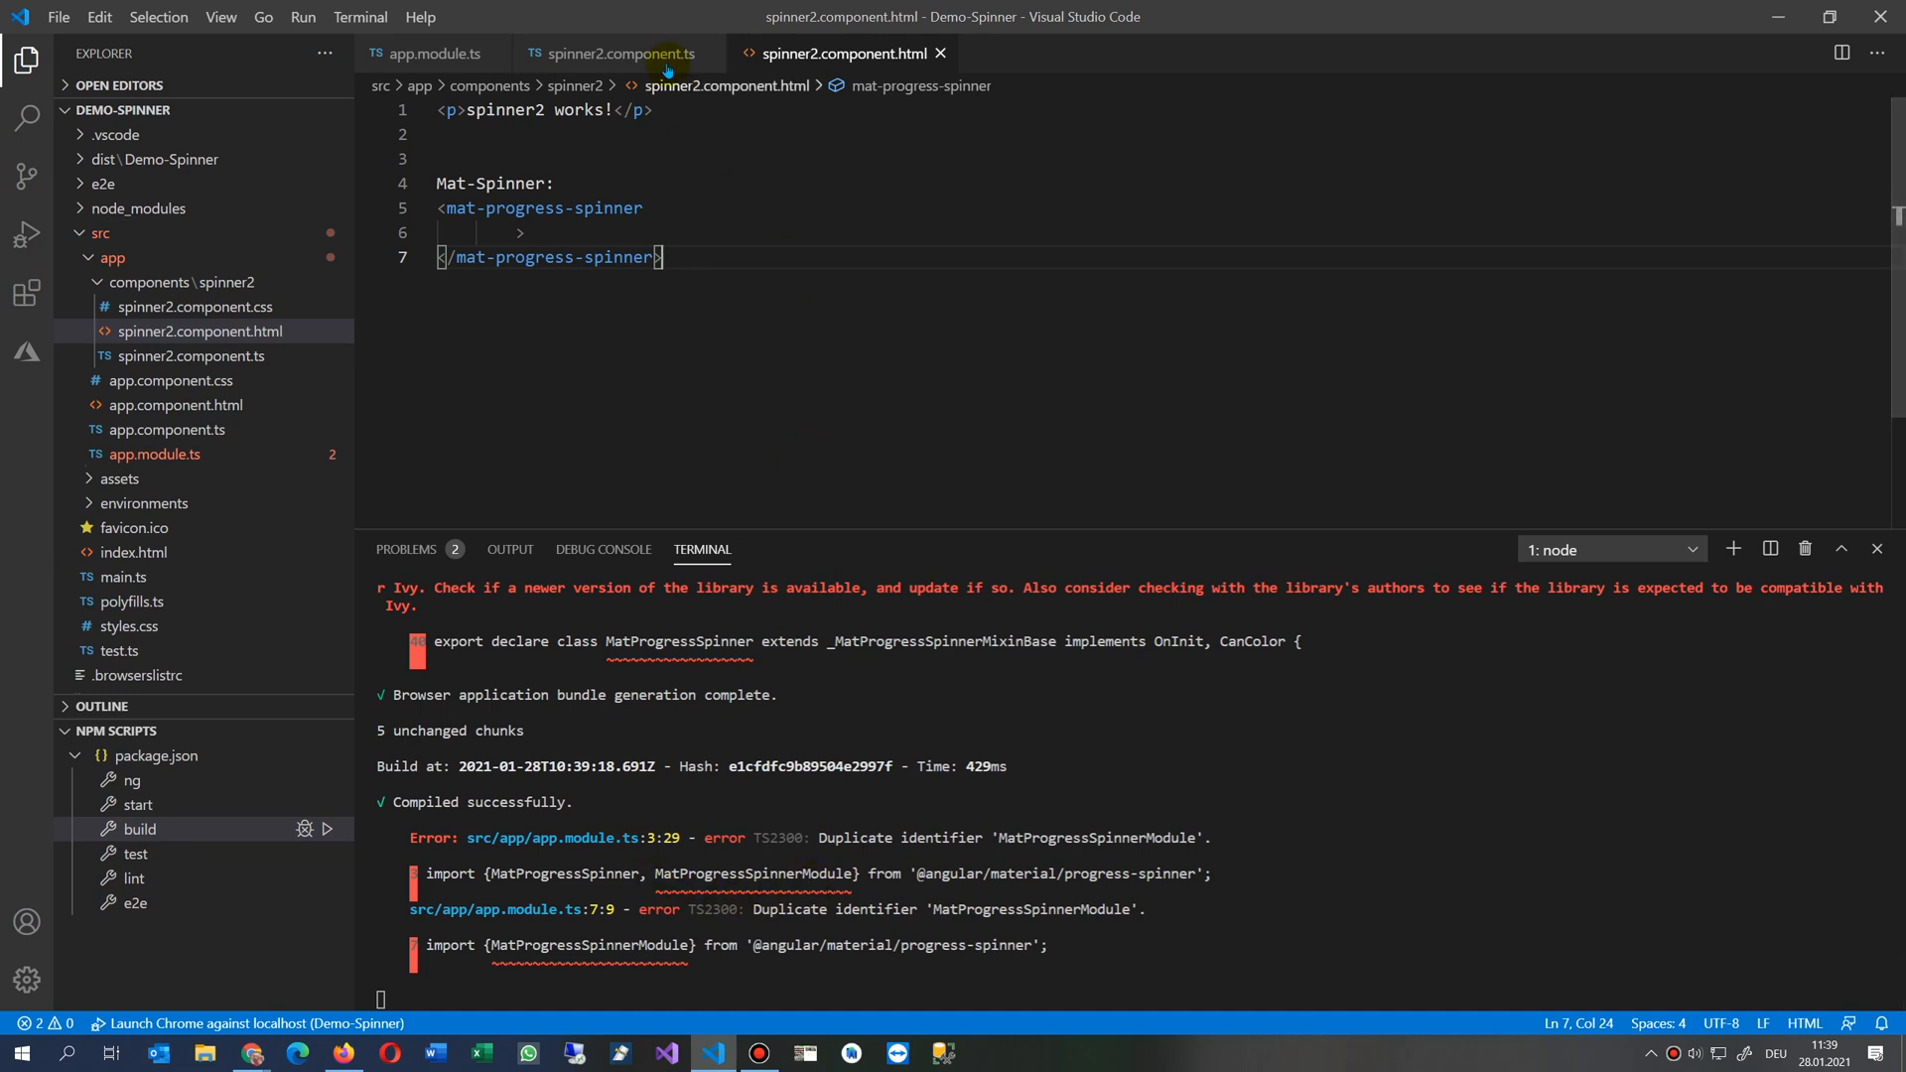
Step: Delete the second MatProgressSpinnerModule import line from app.module.ts
left_click(615, 51)
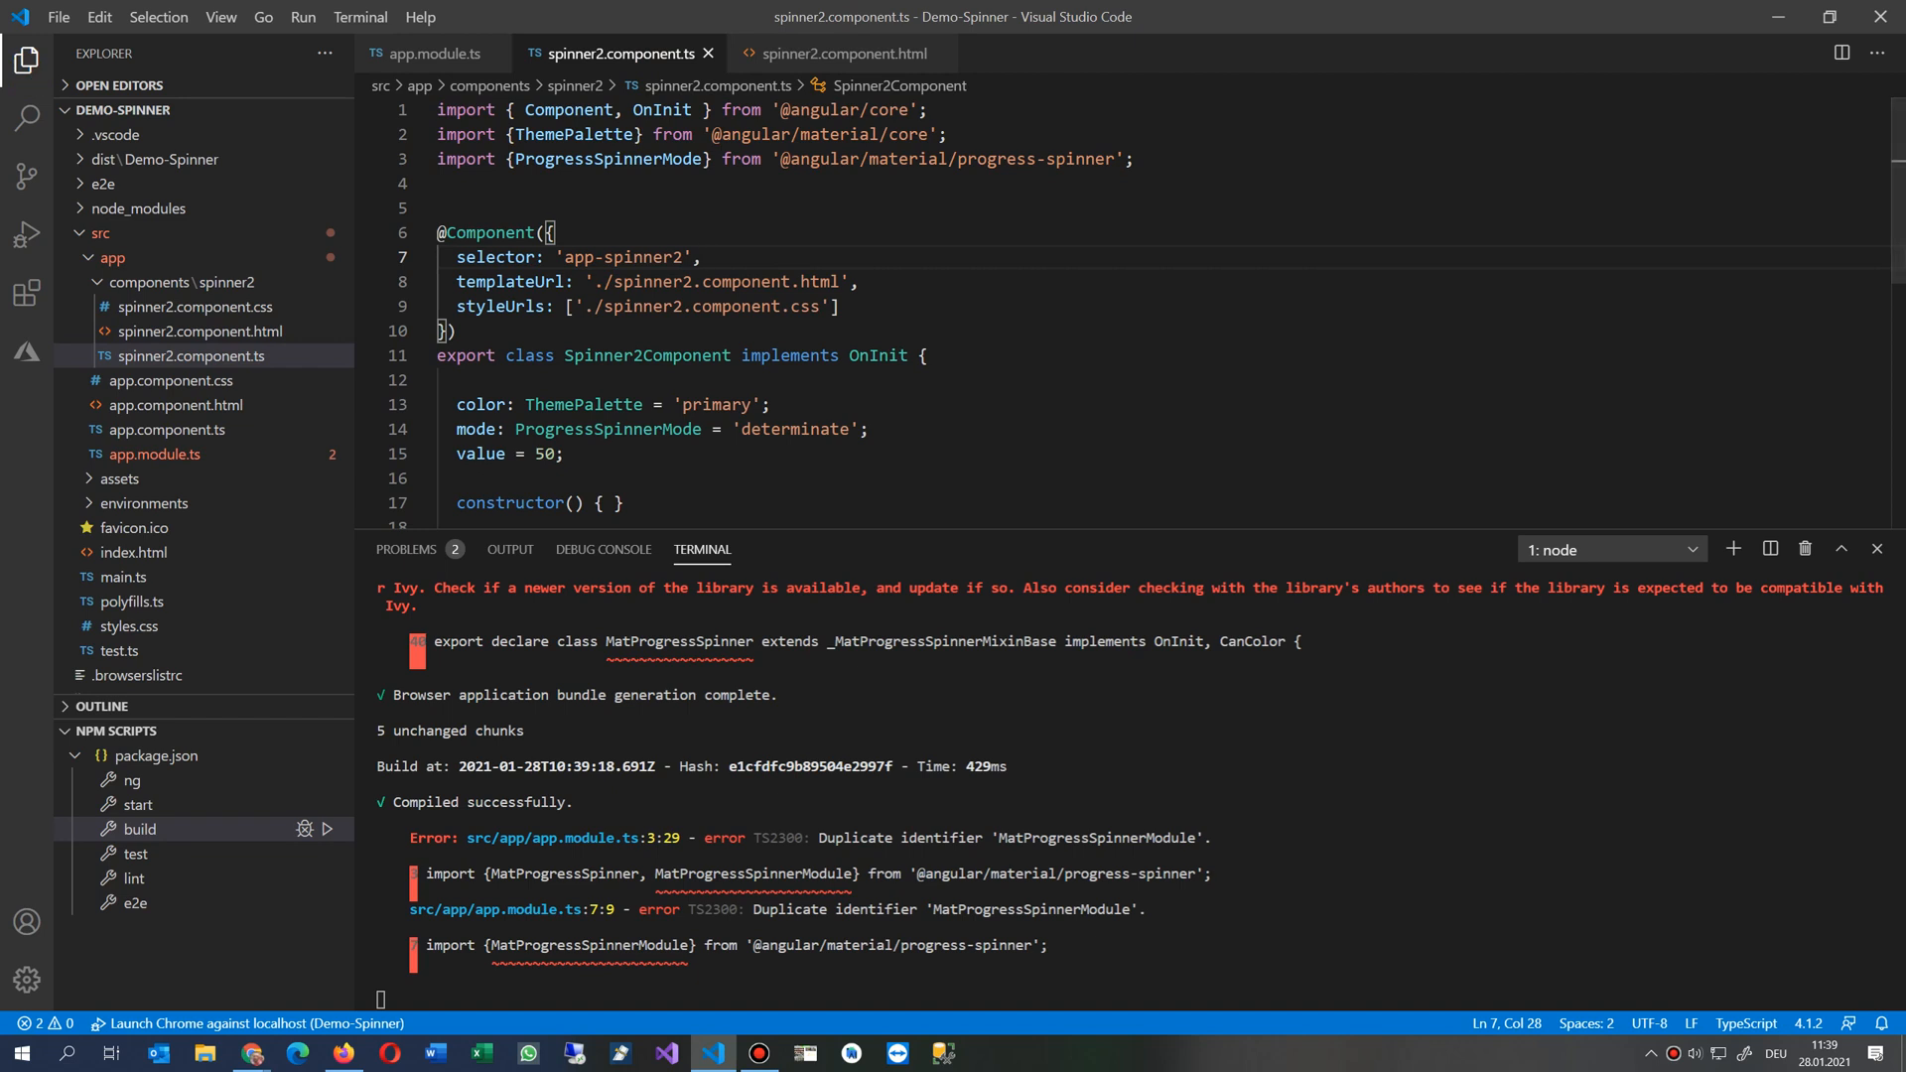
left_click(432, 52)
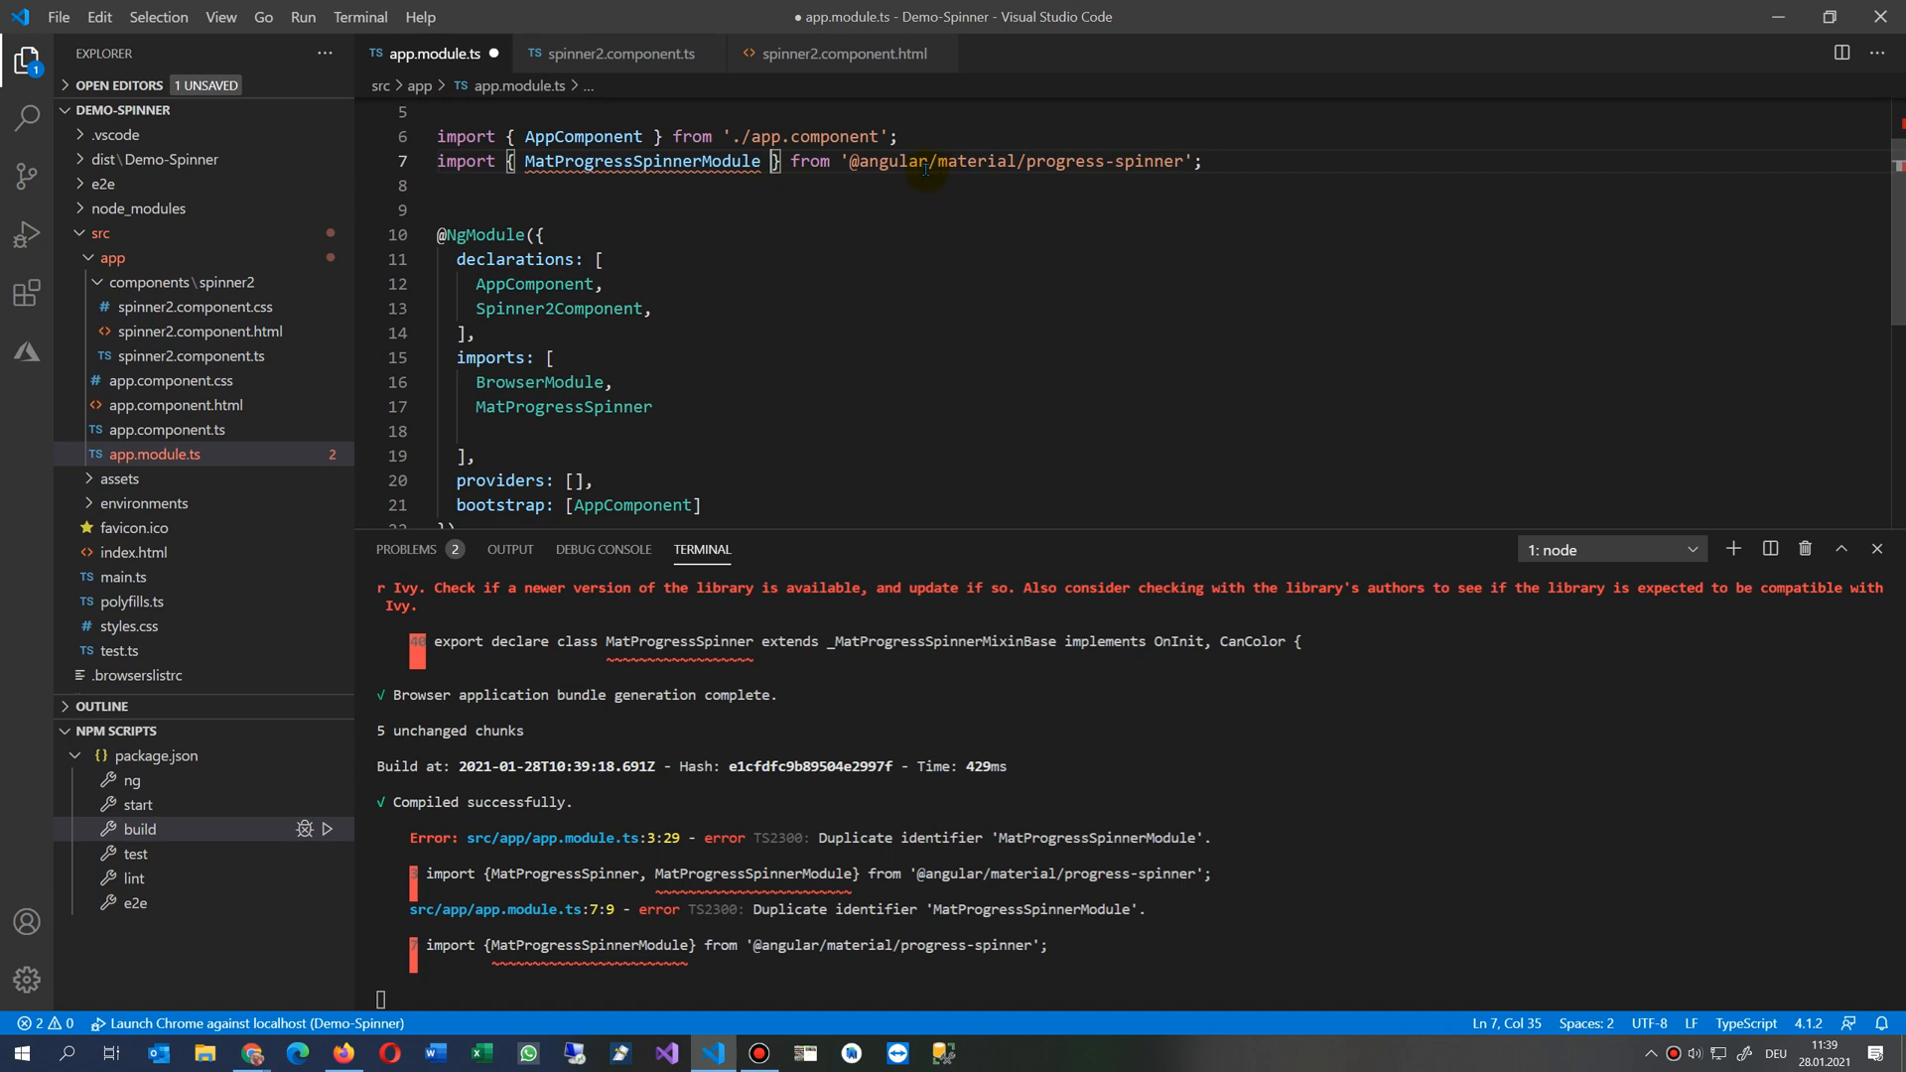
mouse_move(717, 161)
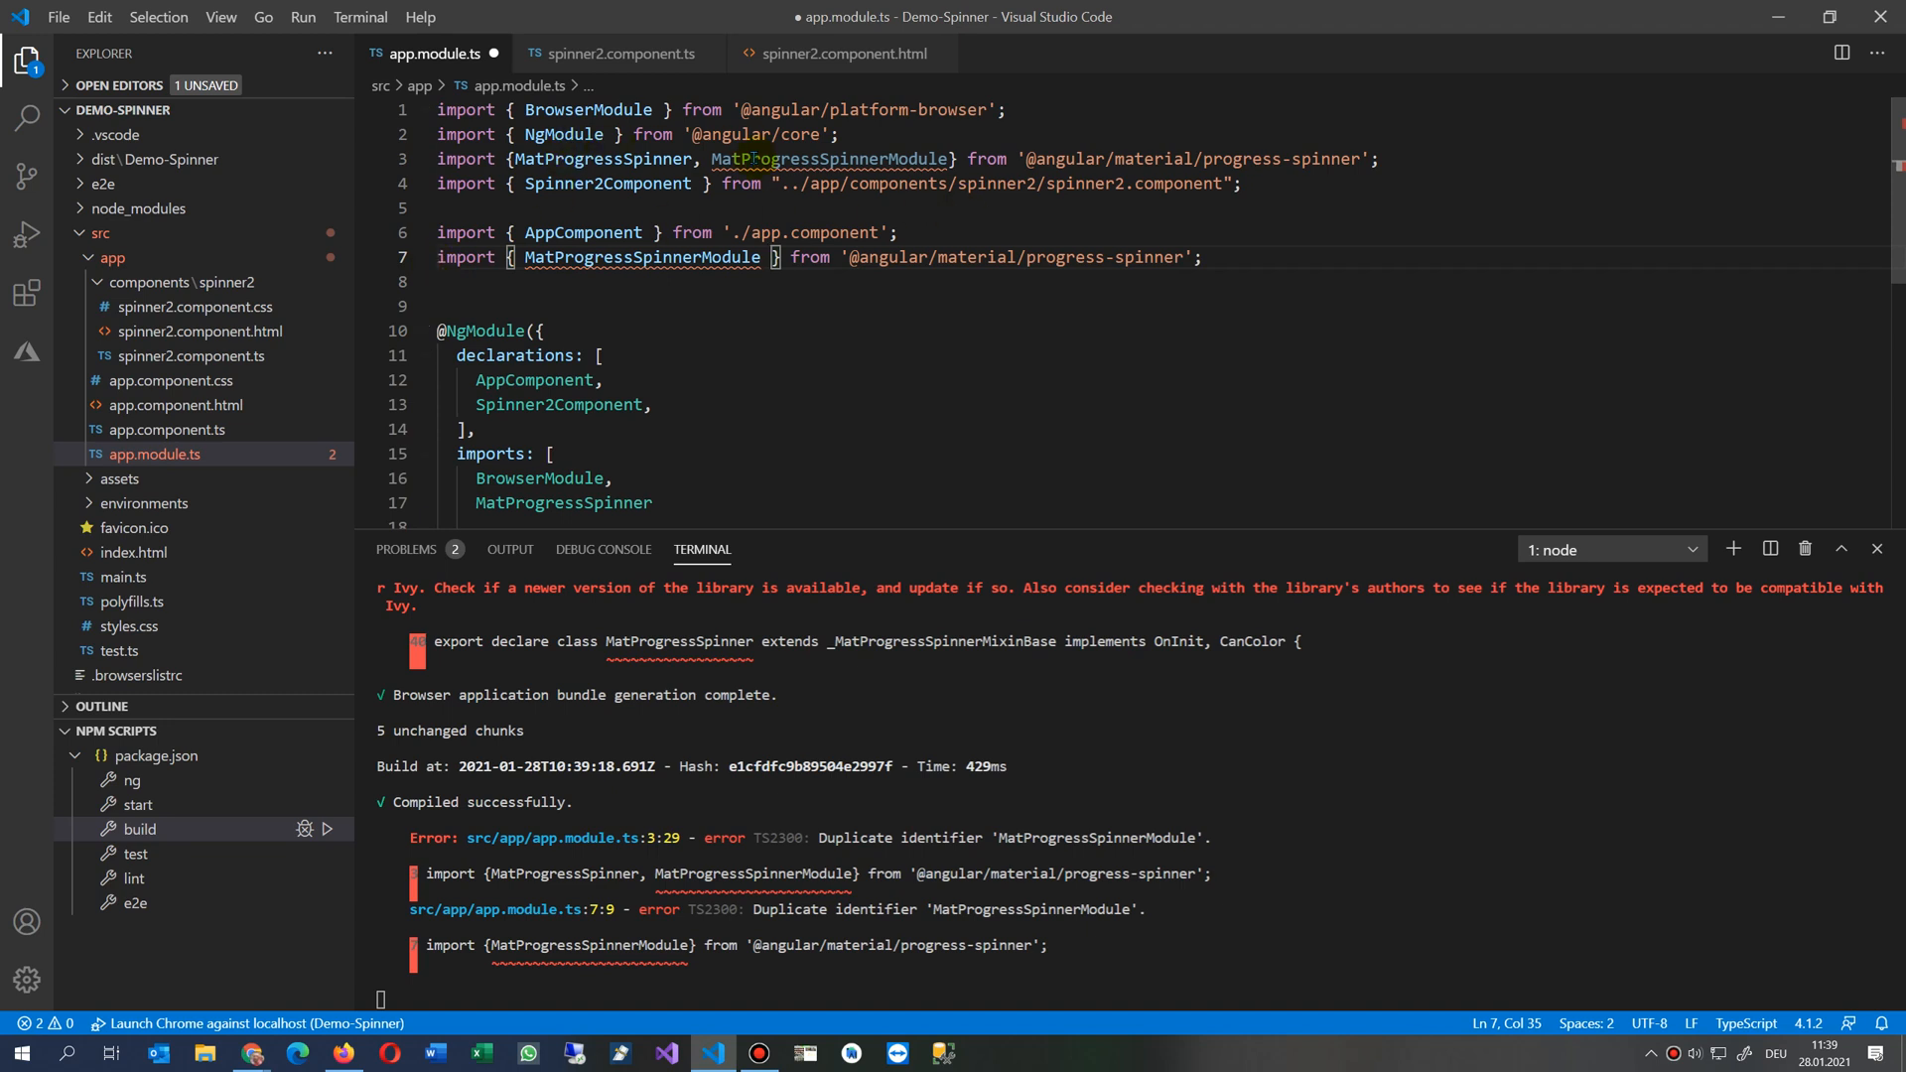
left_click_drag(436, 256, 1201, 256)
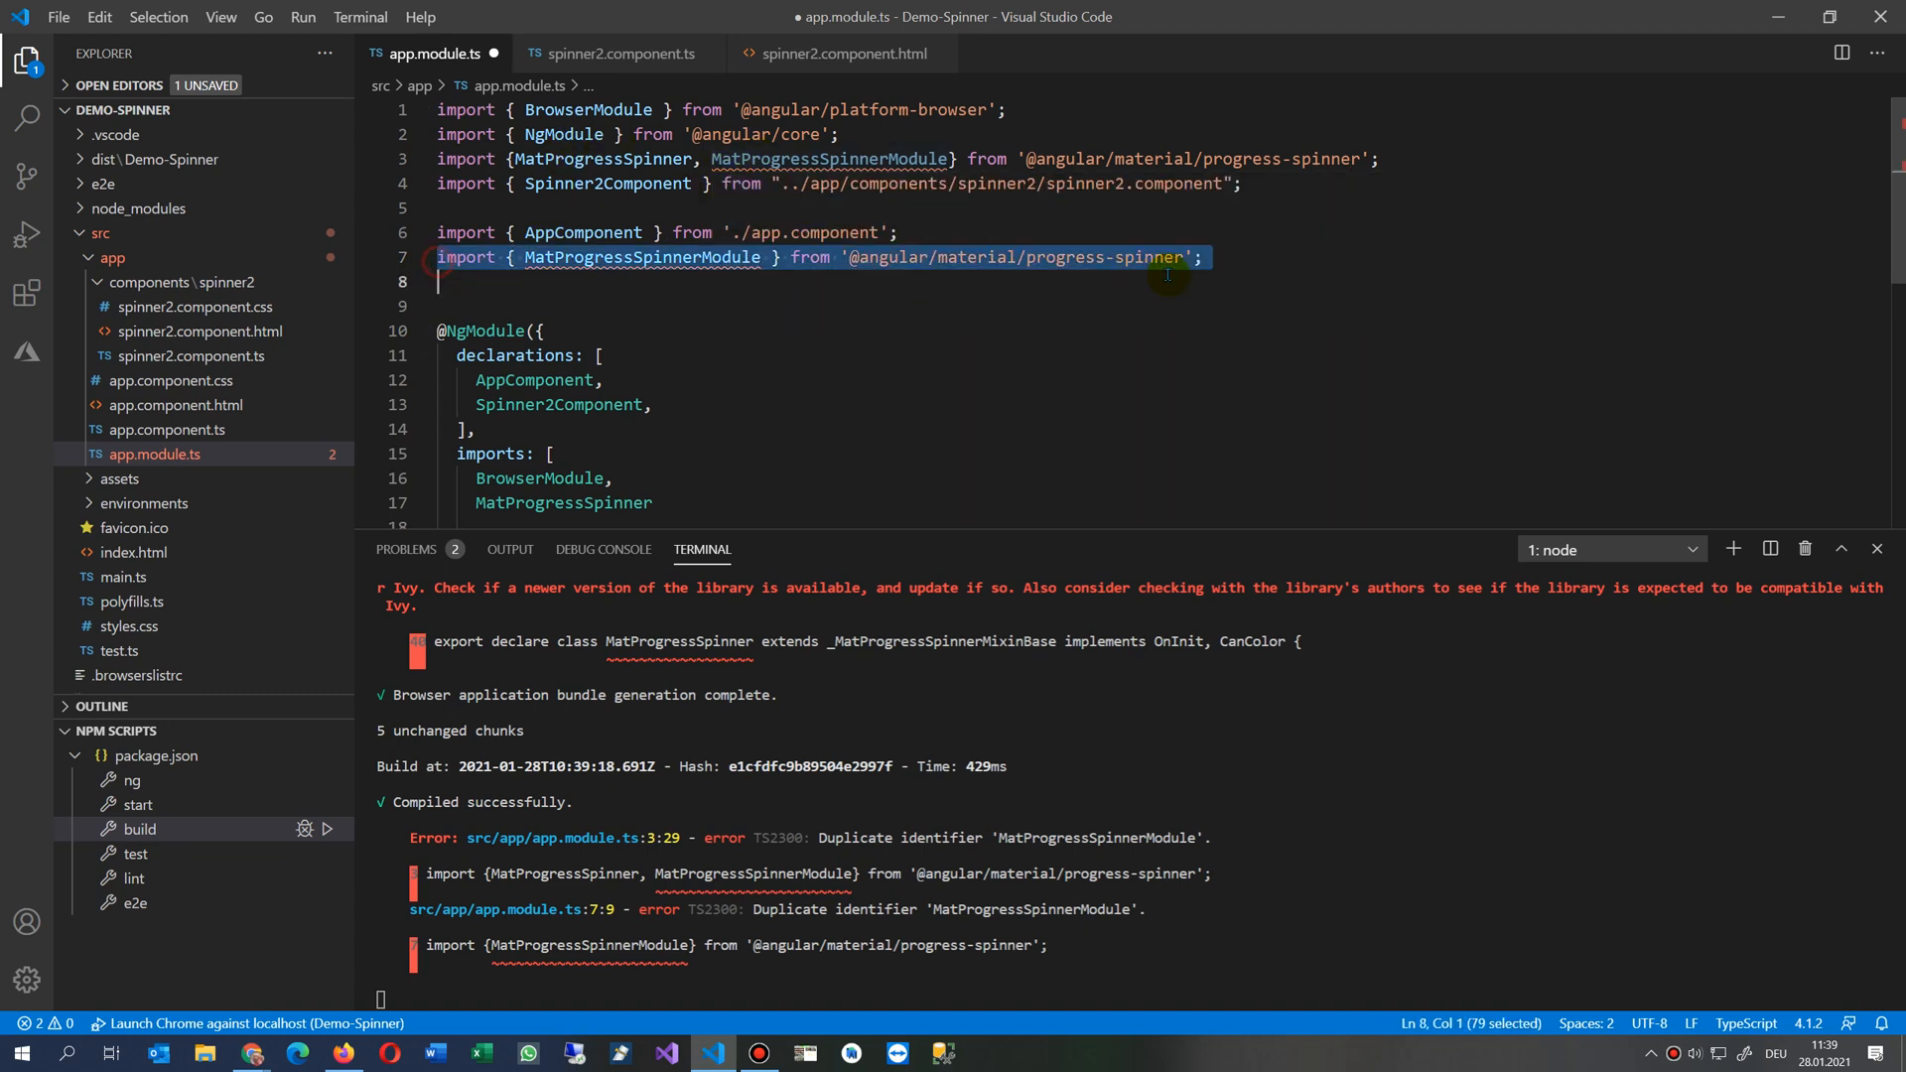
key("Delete")
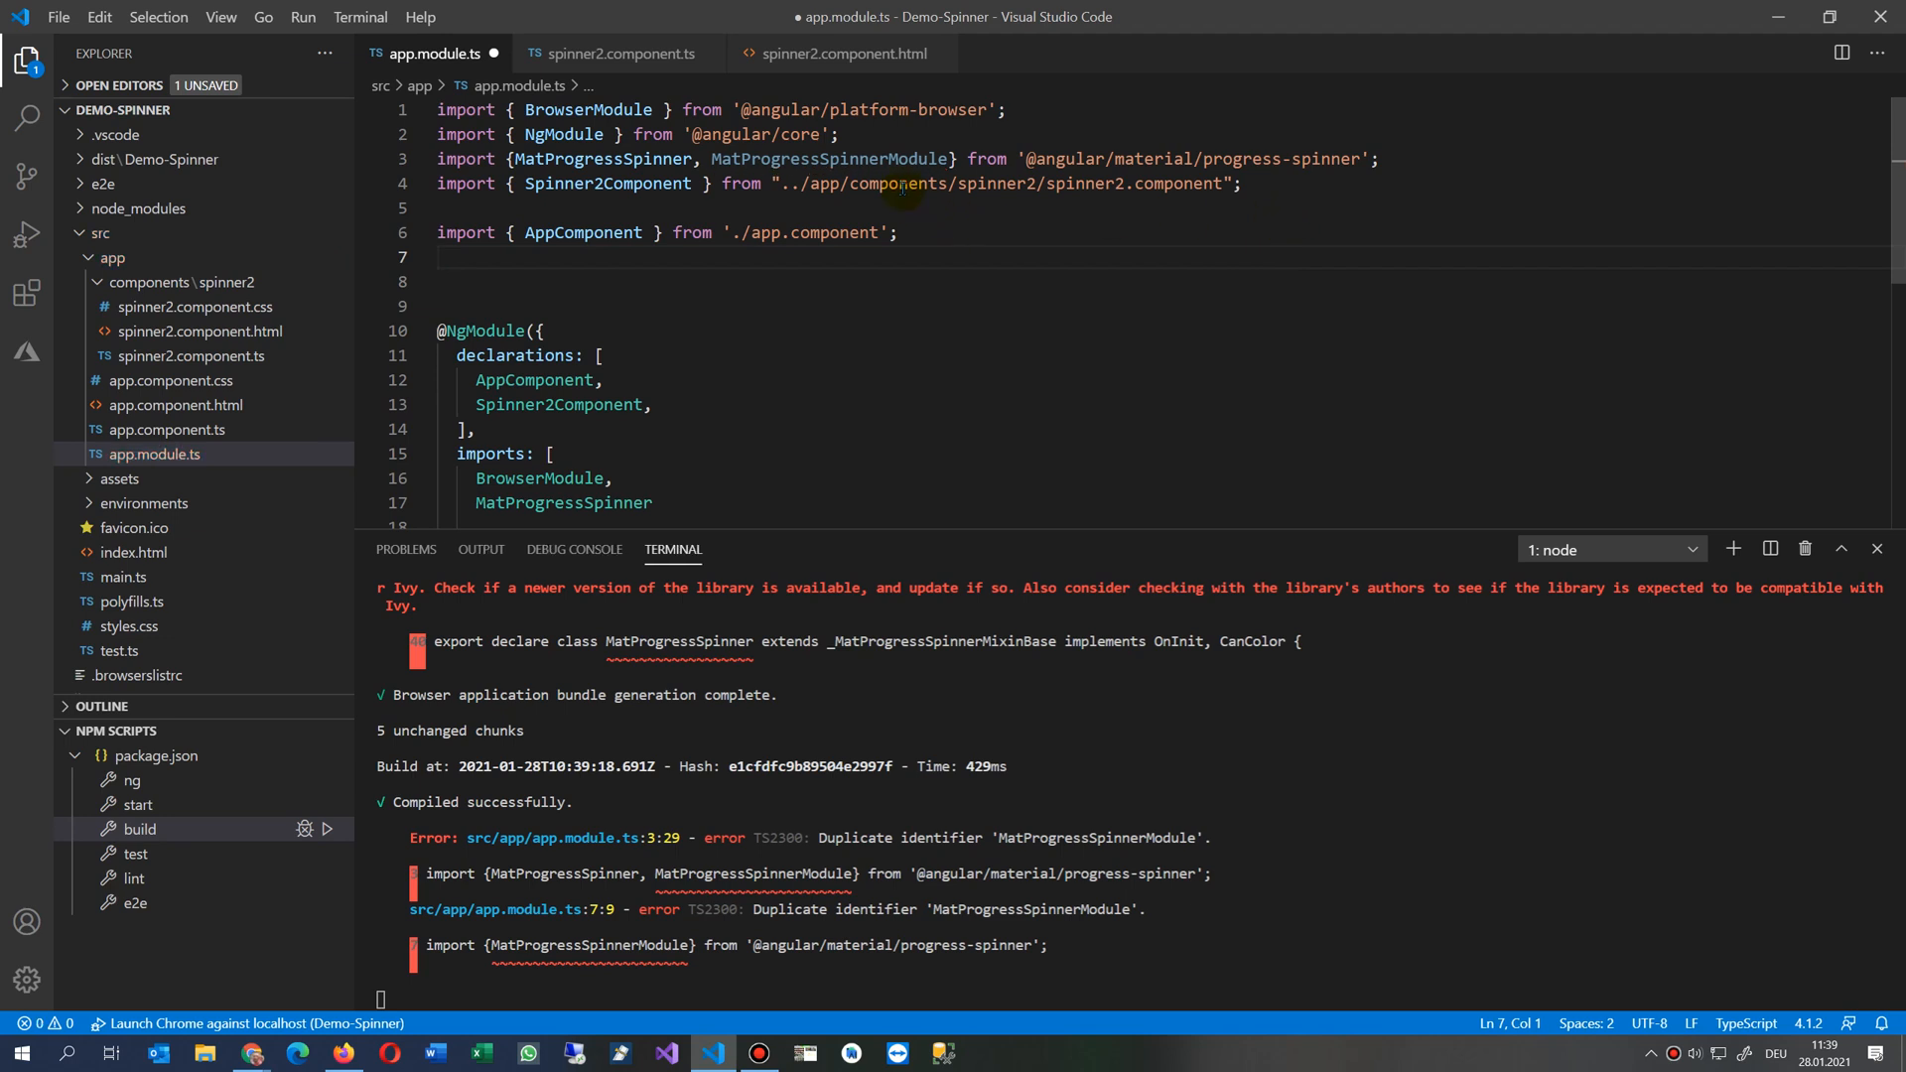
mouse_move(1197, 330)
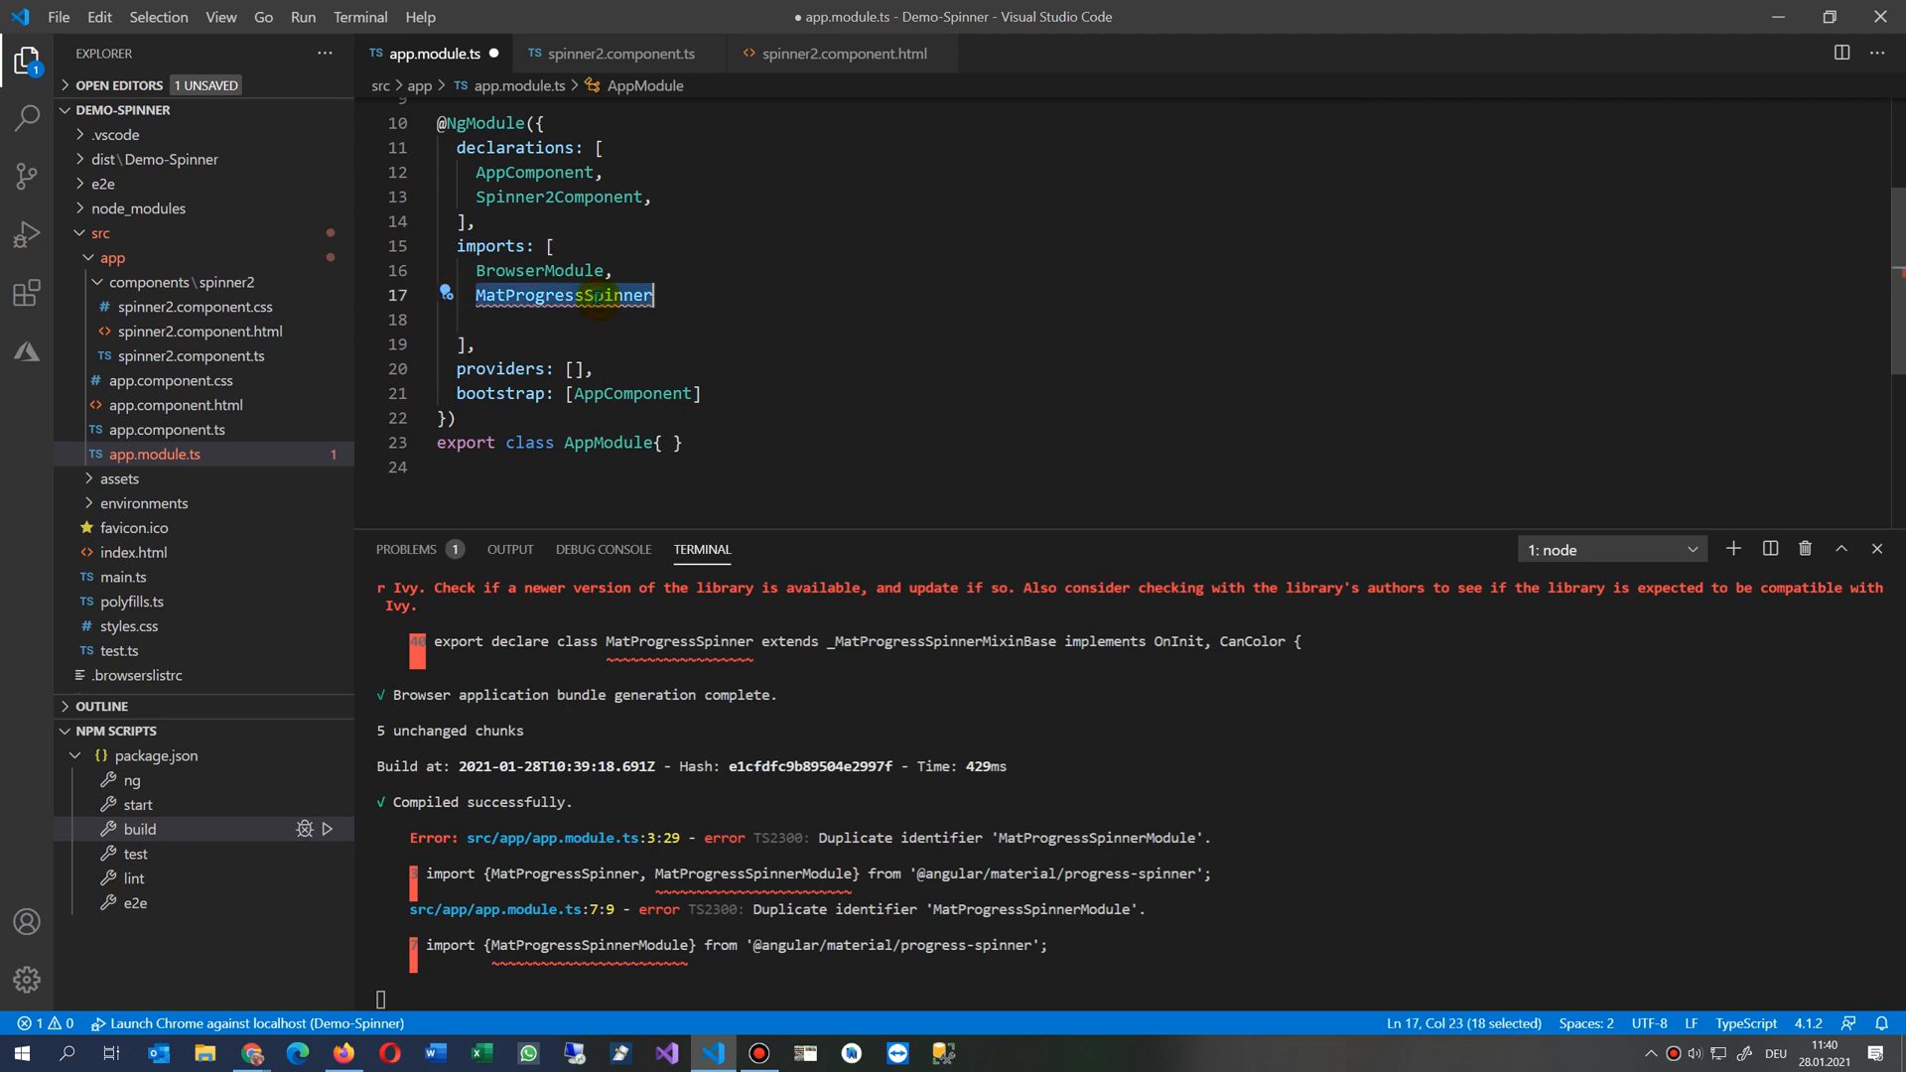
Step: Replace MatProgressSpinner in the imports array with MatProgressSpinnerModule and save so the app recompiles
type("mat")
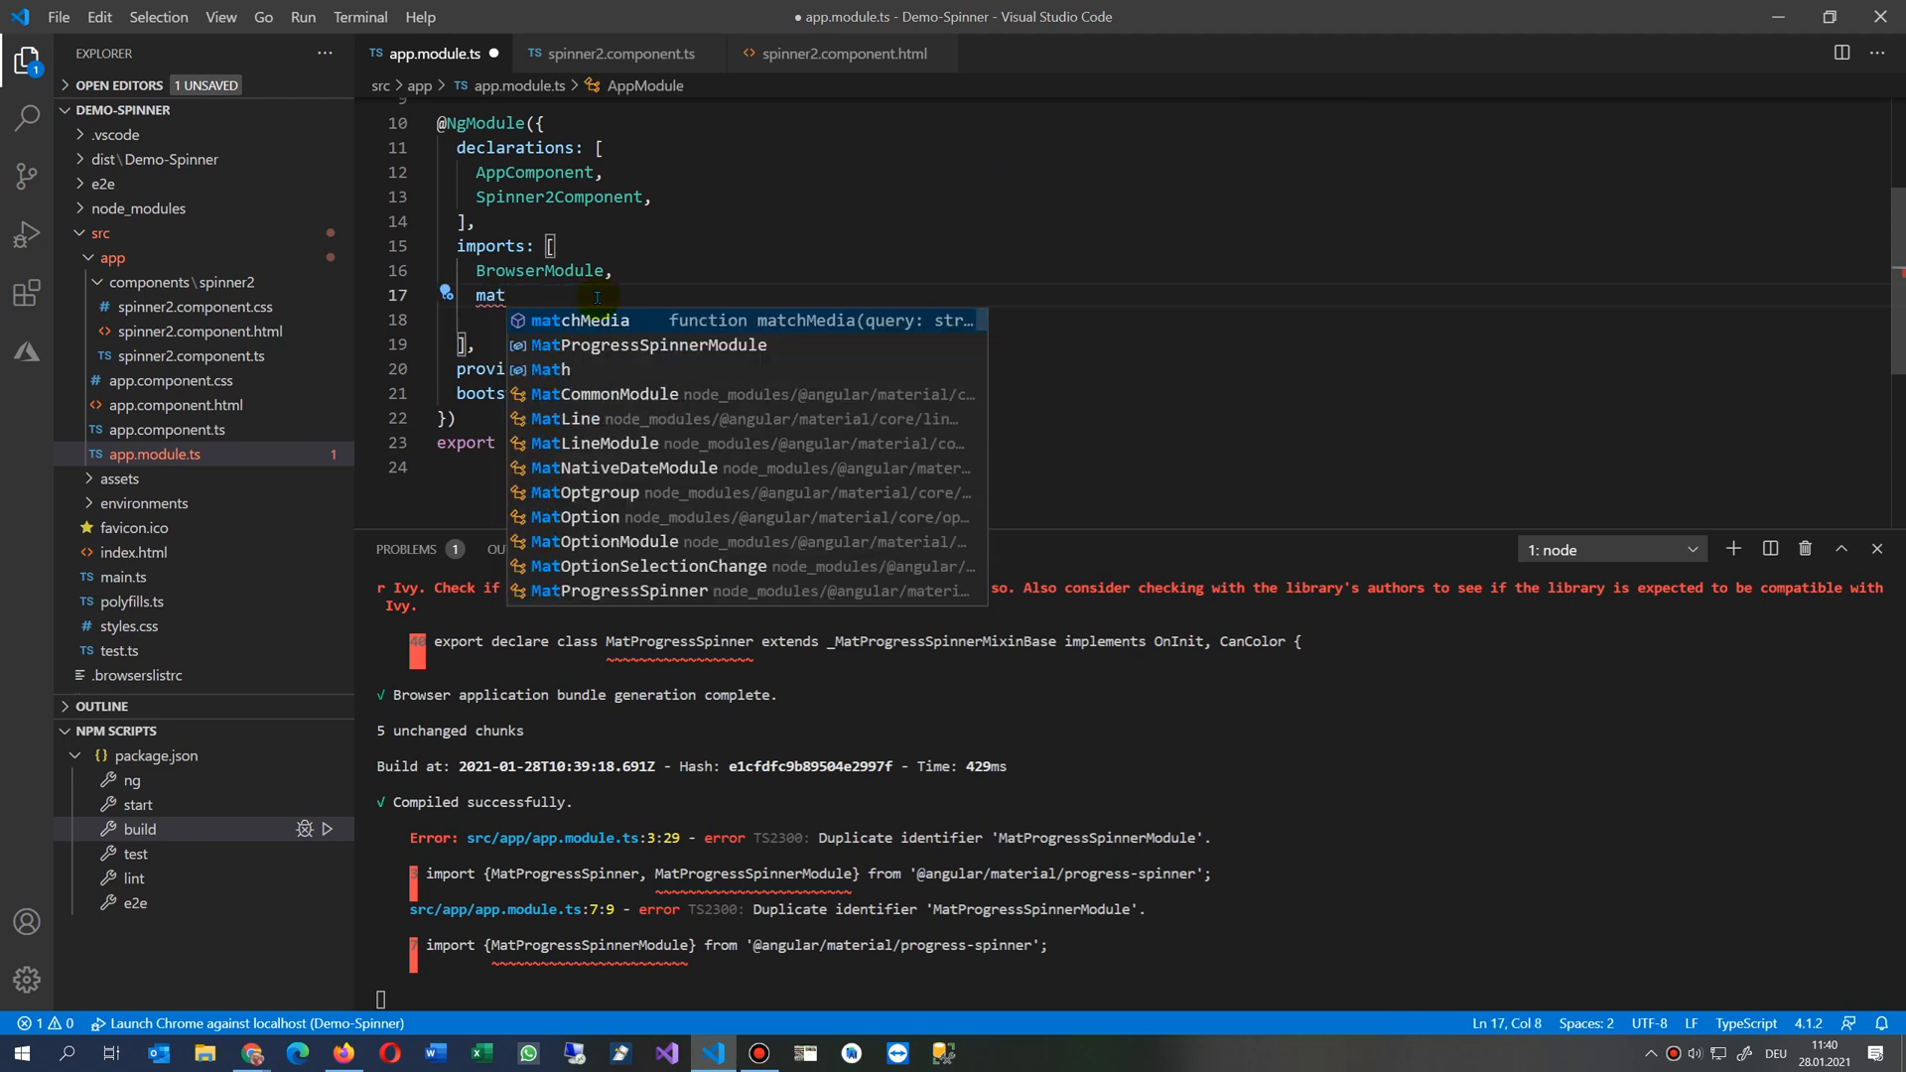
type("pro")
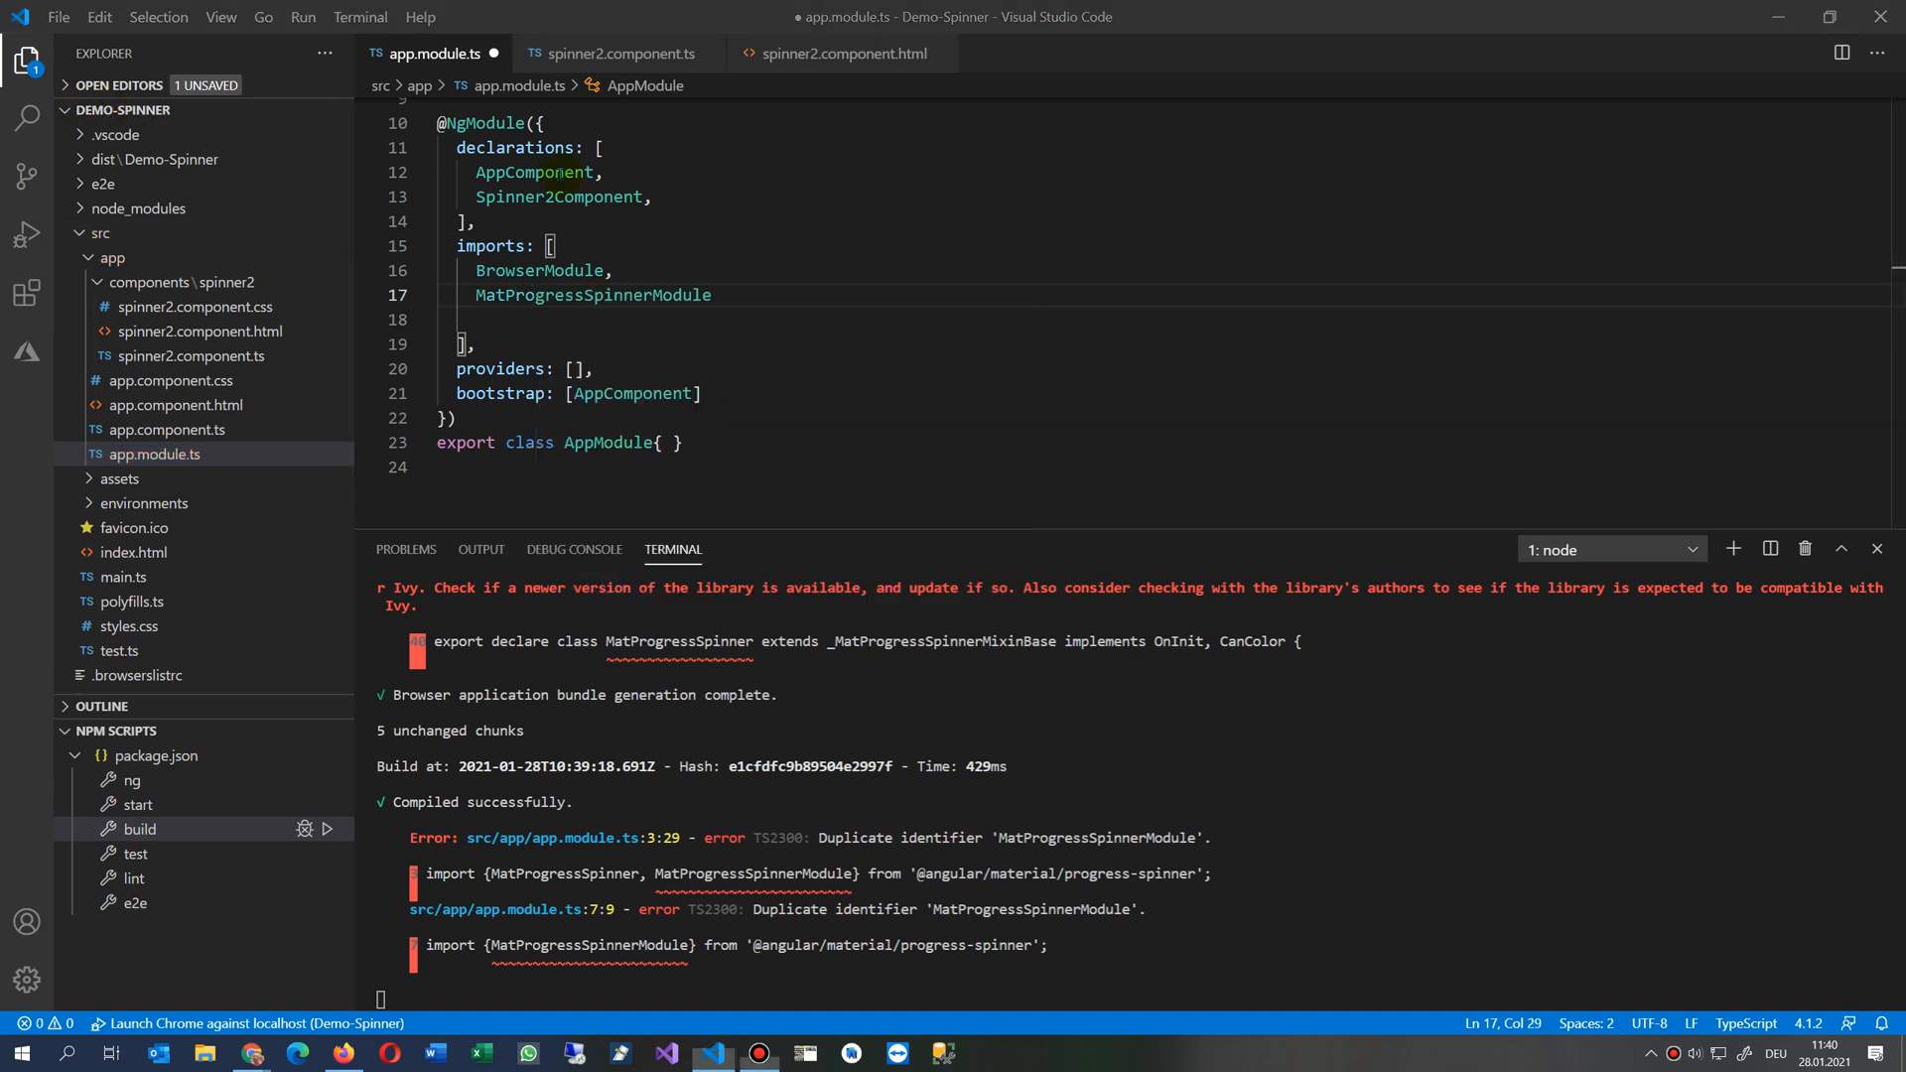
key("Backspace")
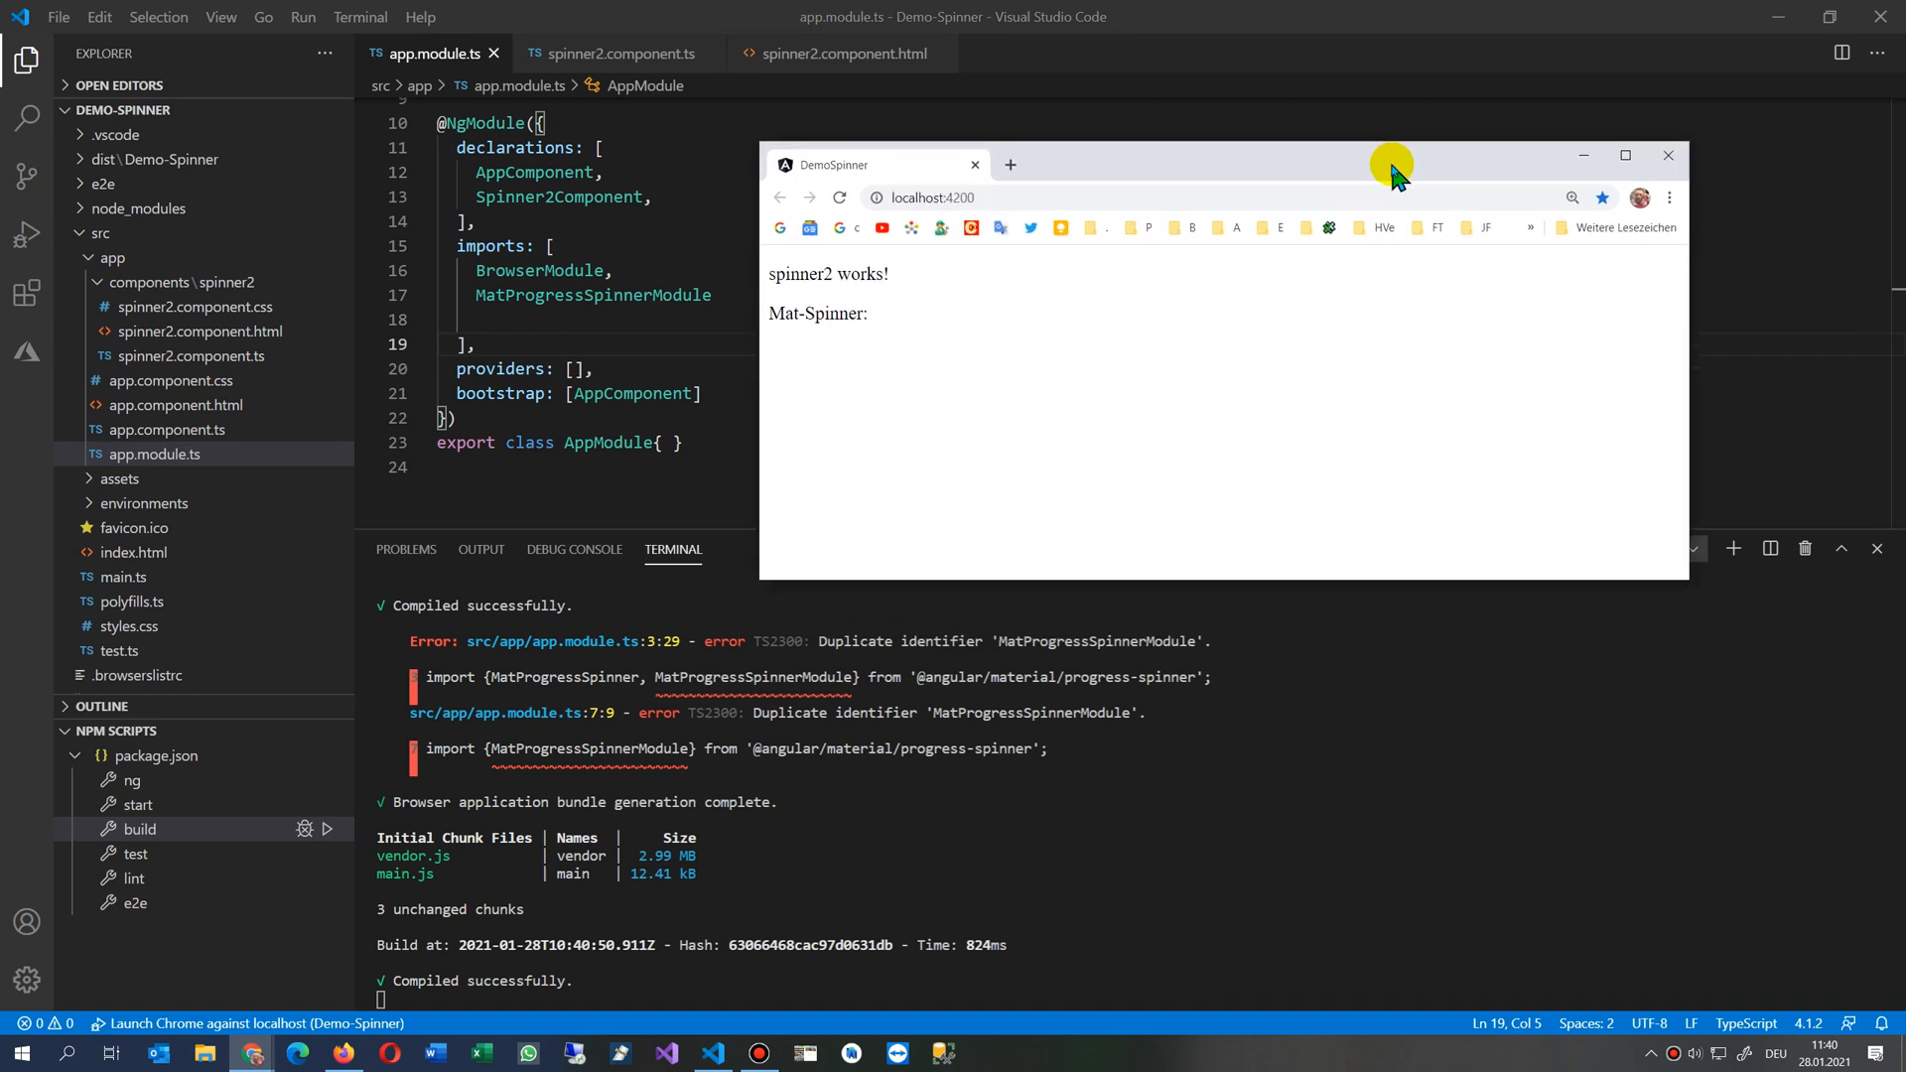
Step: Bring the Chrome window running the DemoSpinner app on localhost:4200 to the front
left_click(1668, 155)
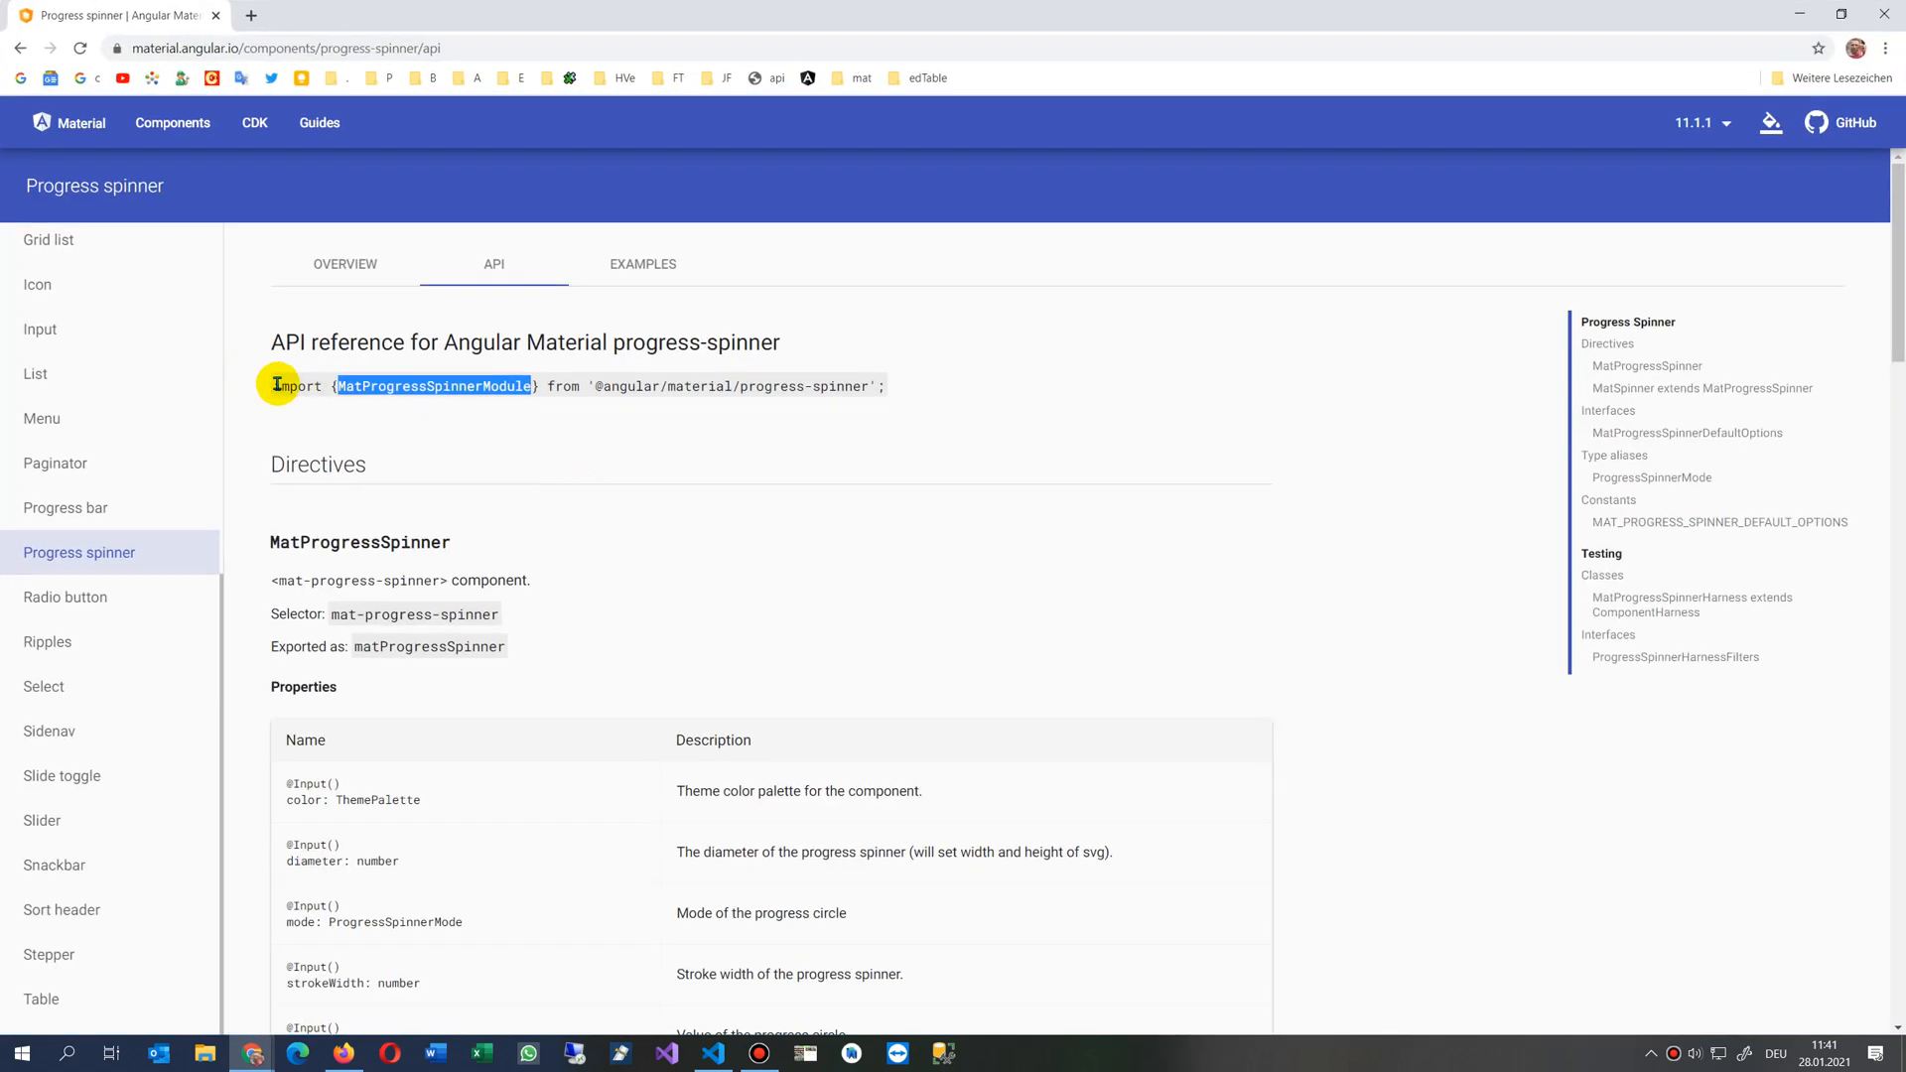
Step: Select the full MatProgressSpinnerModule import statement on the progress spinner API page
left_click_drag(280, 385, 883, 385)
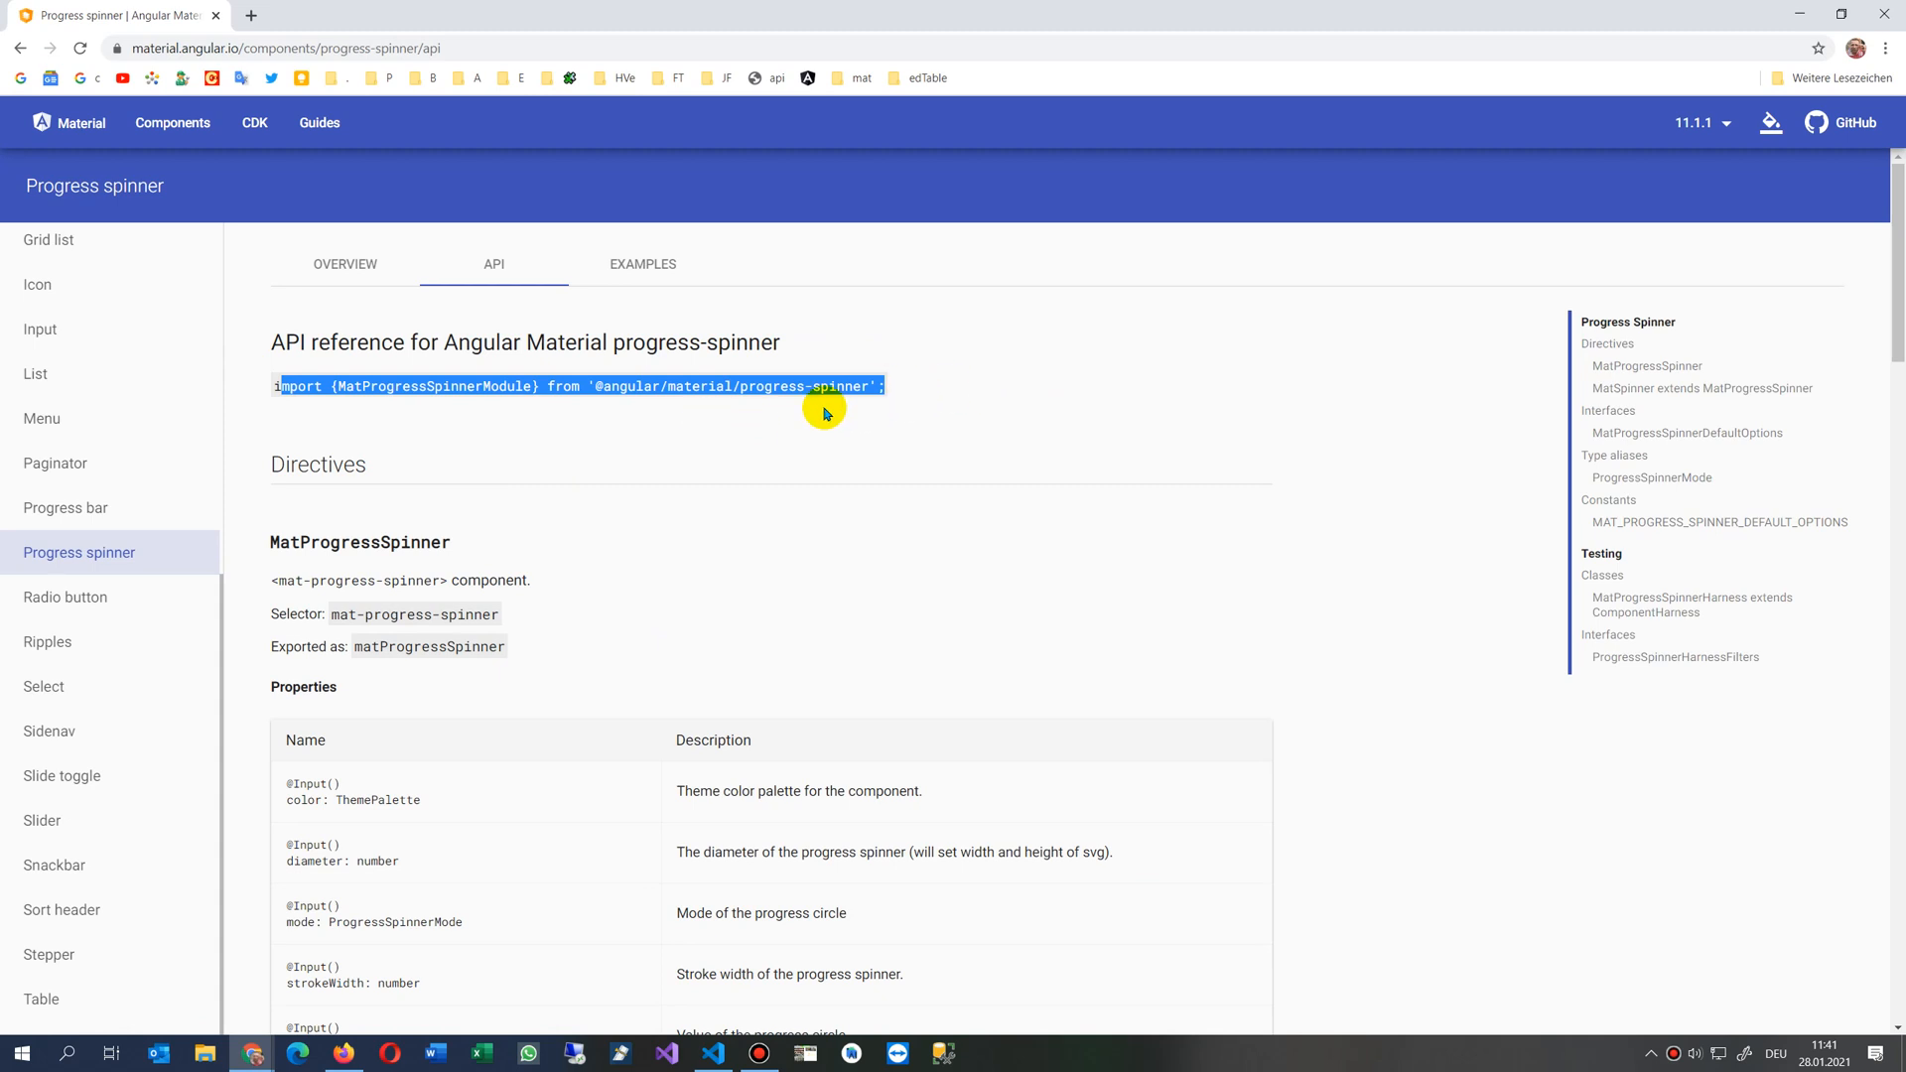
mouse_move(830, 16)
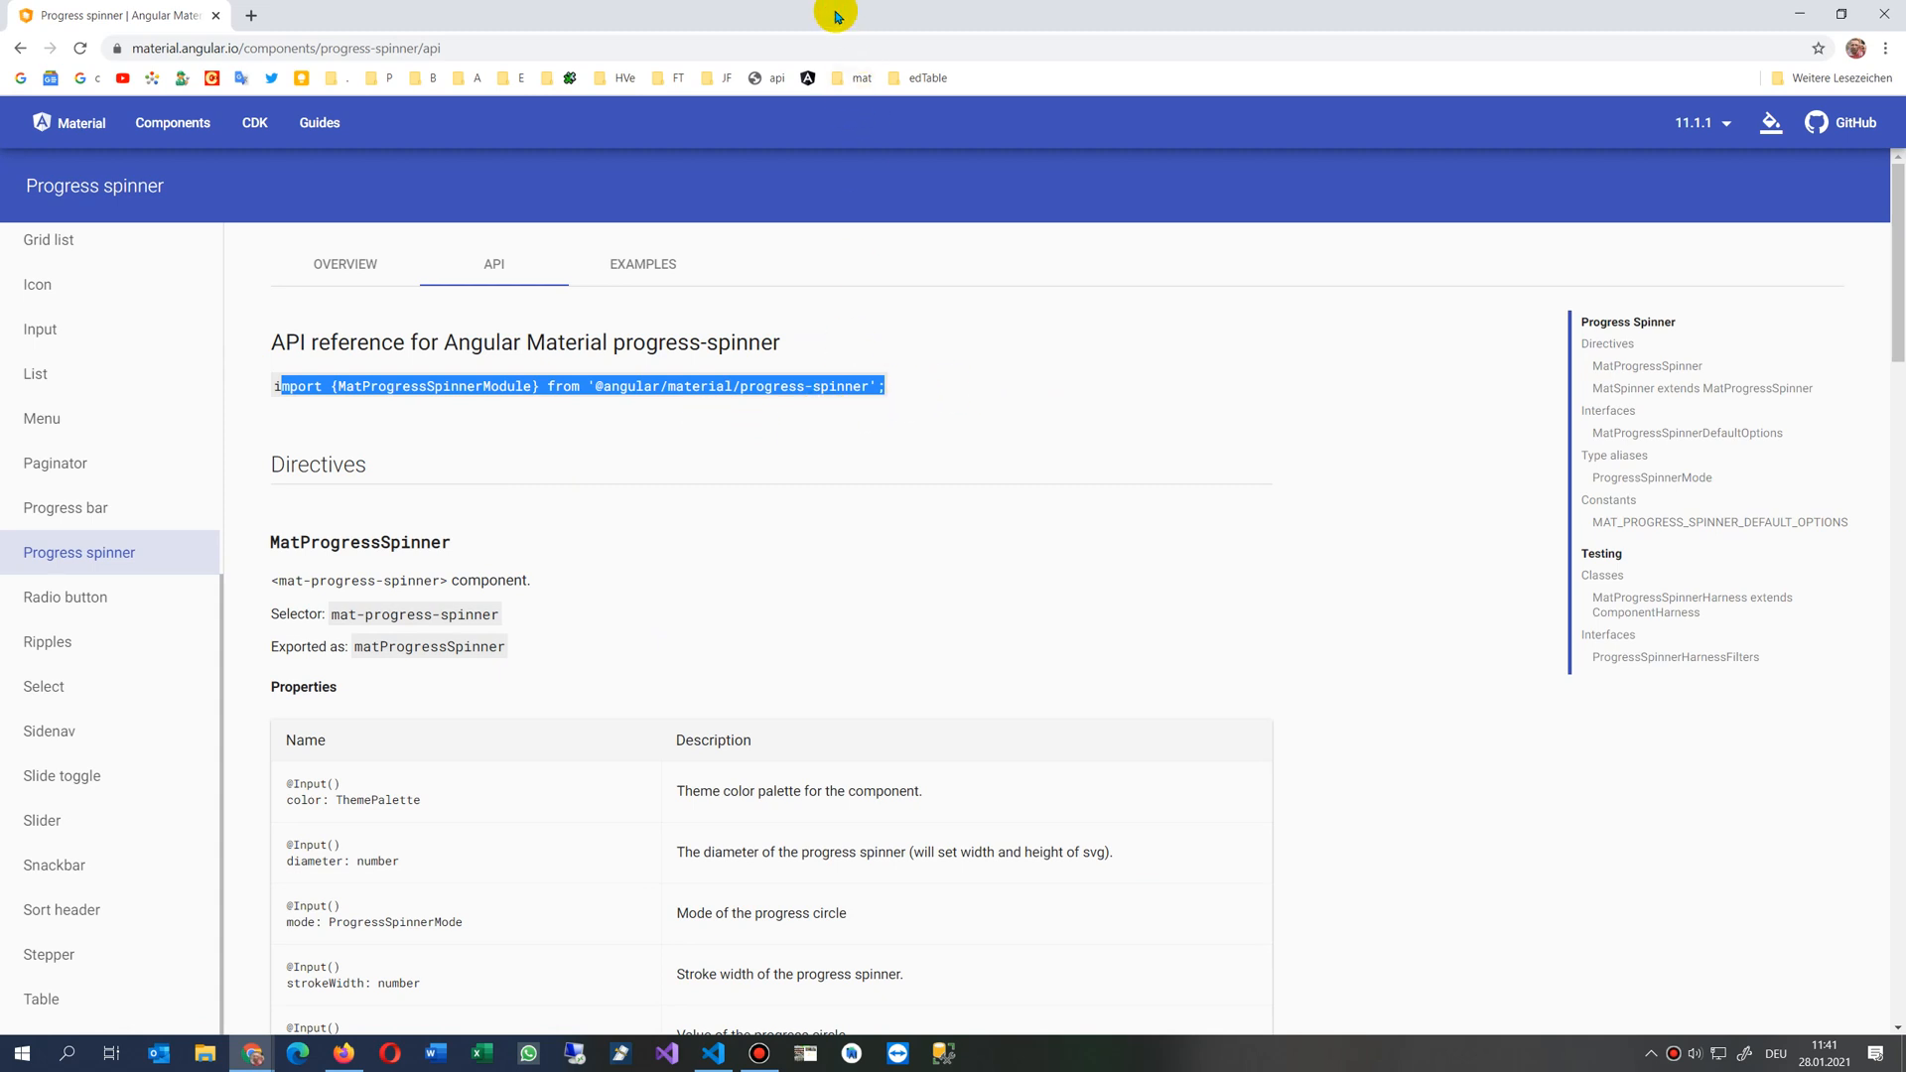